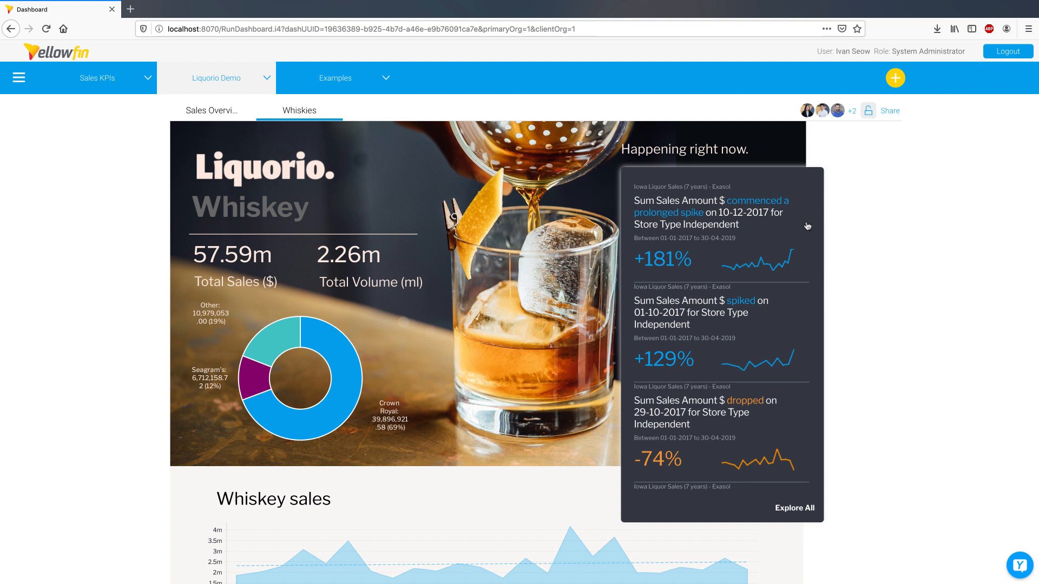
Step: Scroll the Happening right now list and open the Johnnie Walker prolonged spike signal from 07-10-2018
scroll(down, 3)
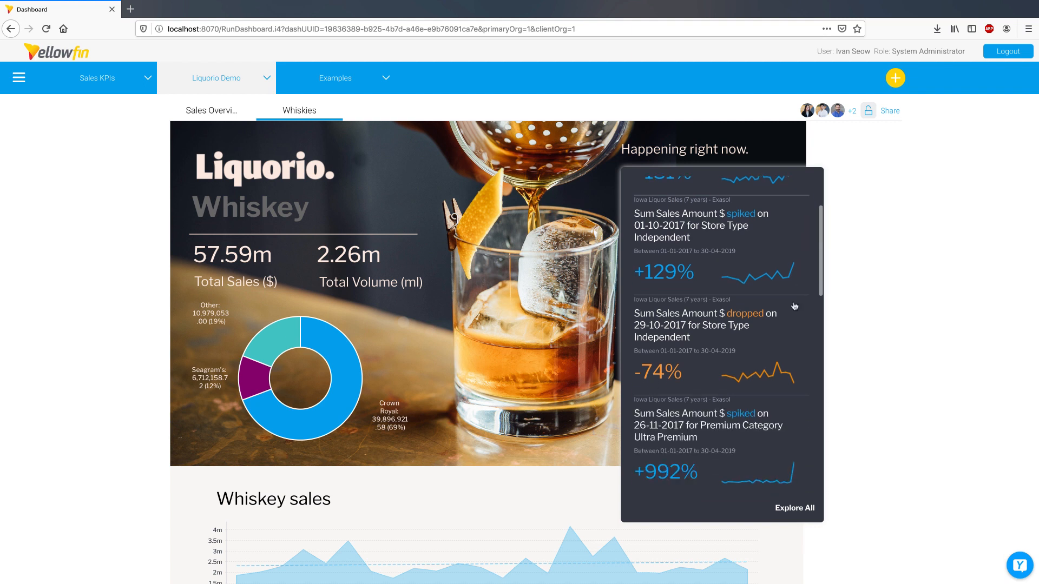
scroll(down, 3)
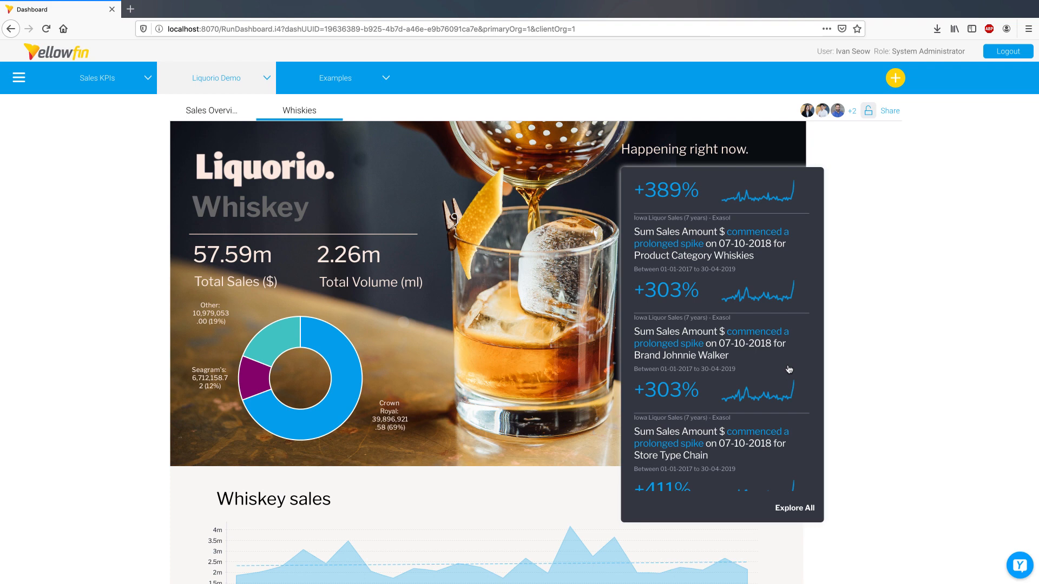
click(709, 343)
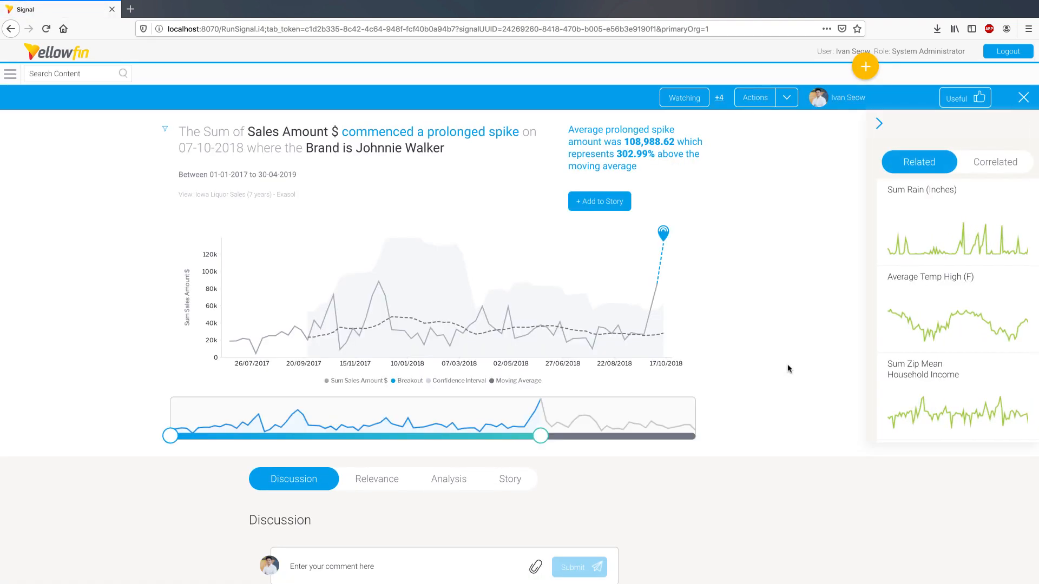
mouse_move(663, 233)
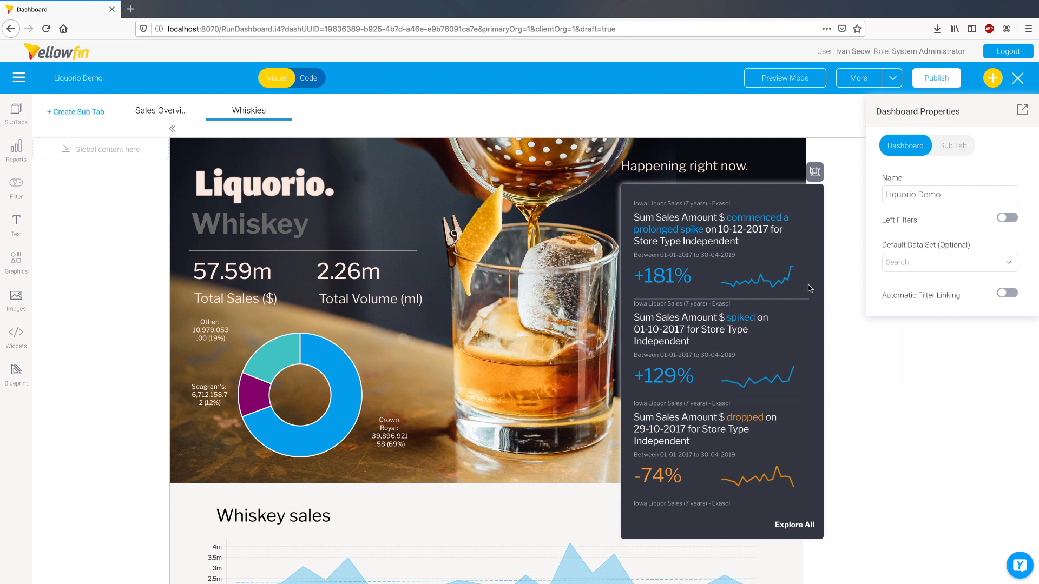
Step: Show the WhatsHappening signal list widget's properties, with its filters and Dark Theme toggle
click(814, 171)
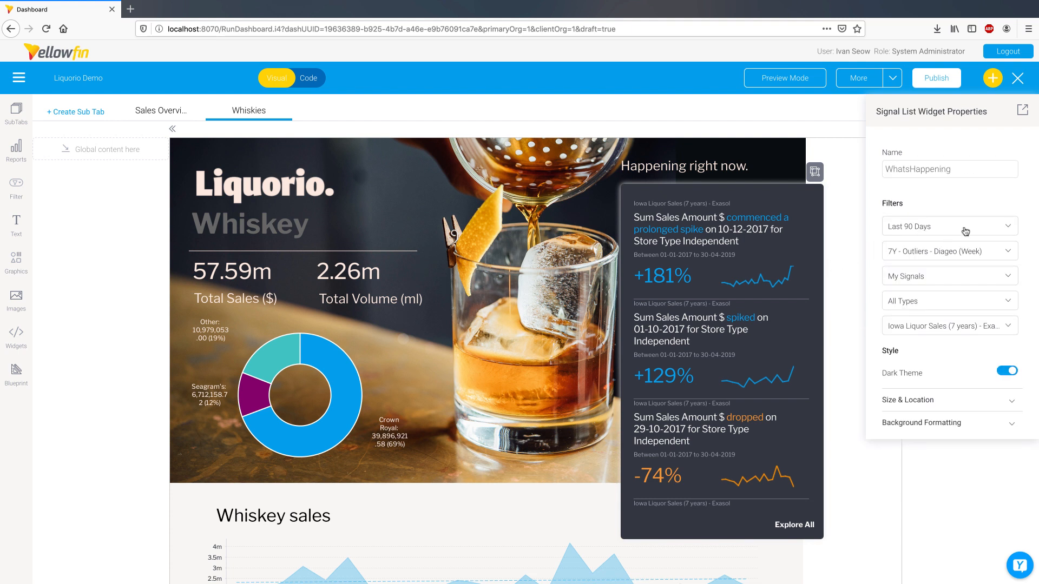
mouse_move(974, 234)
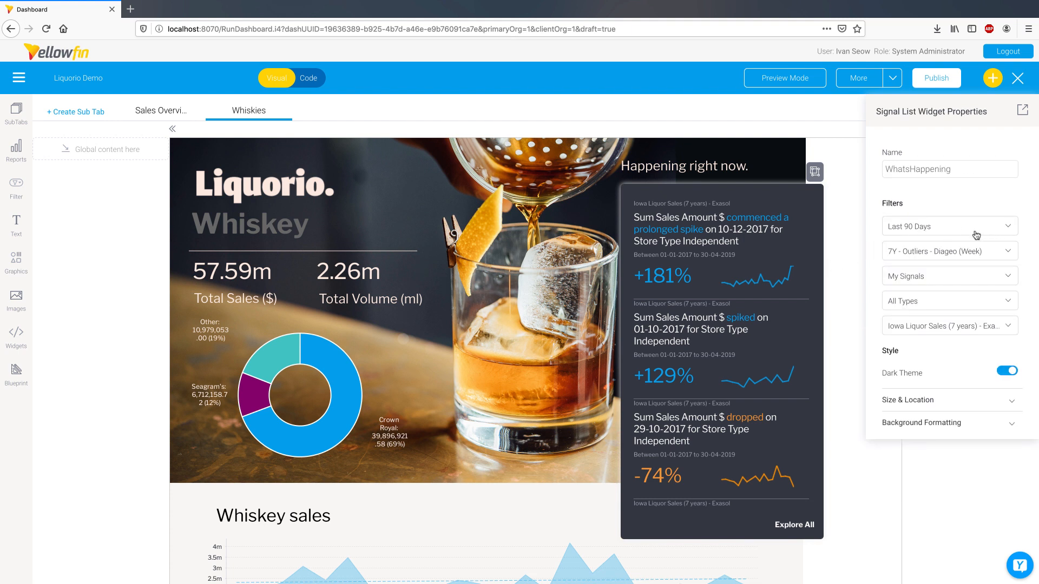
click(947, 251)
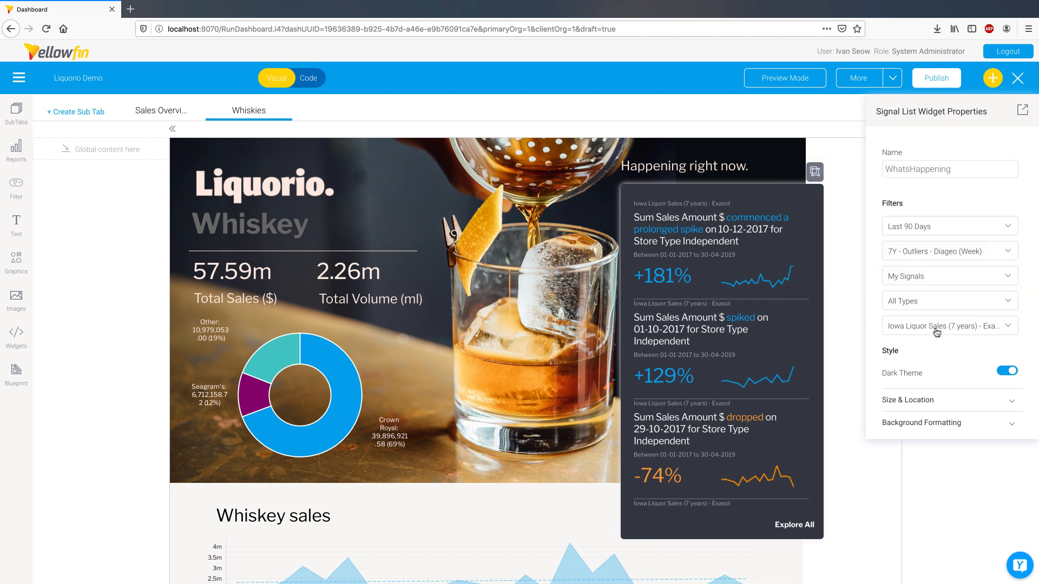
mouse_move(930, 341)
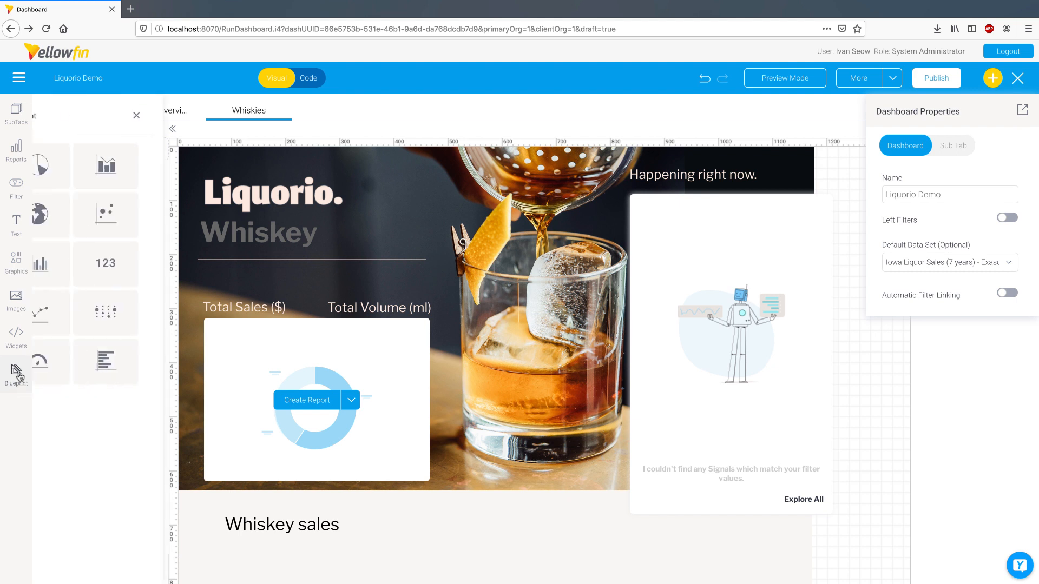
Step: Open and close the Blueprint chart templates, then show Create Report options on the donut placeholder
click(15, 369)
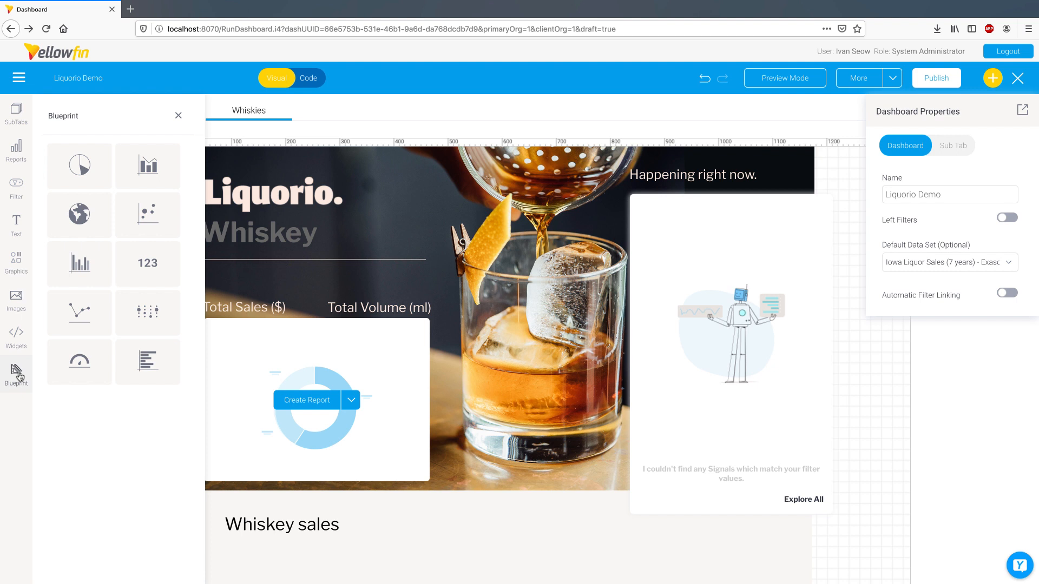
click(177, 115)
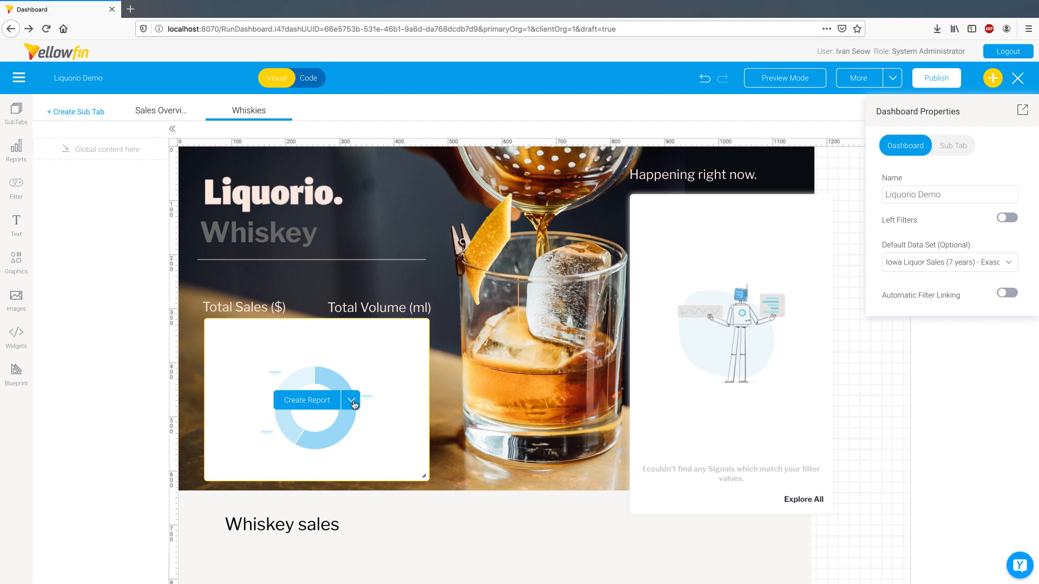
click(352, 402)
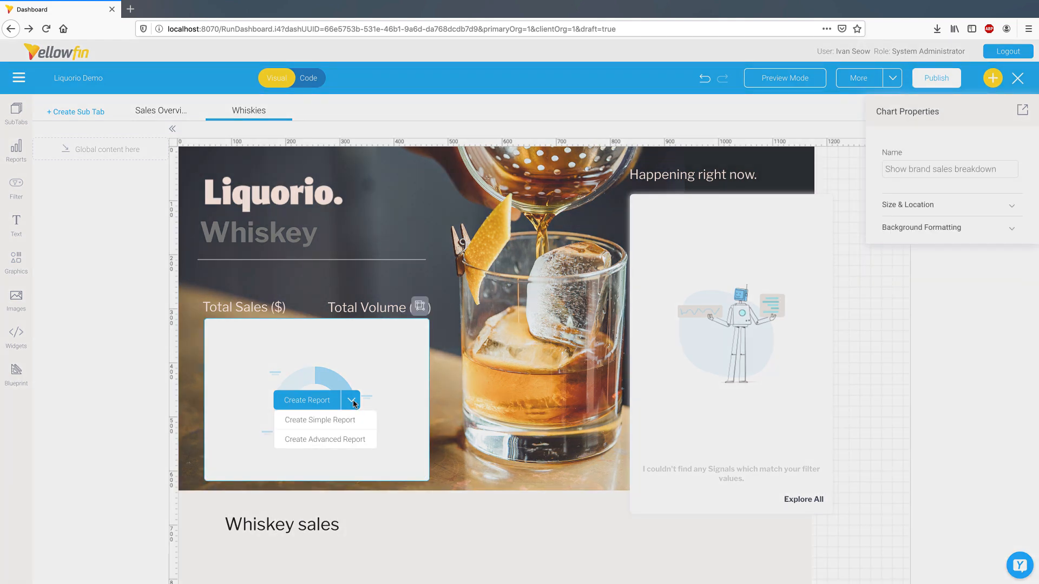
mouse_move(320, 419)
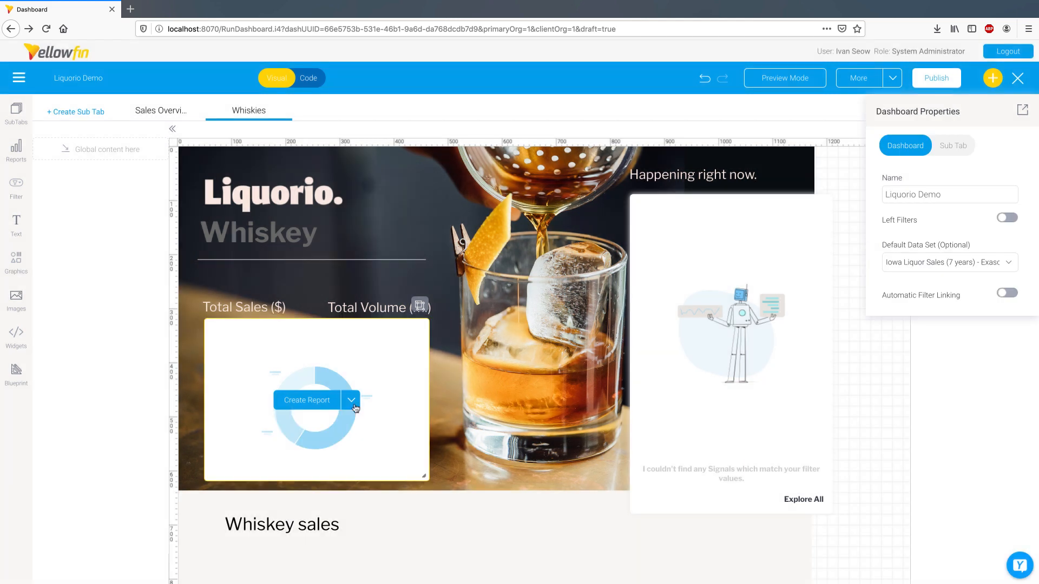
Step: Place a widened line chart under Whiskey sales with Week Start Date and Sales Amount $
scroll(down, 3)
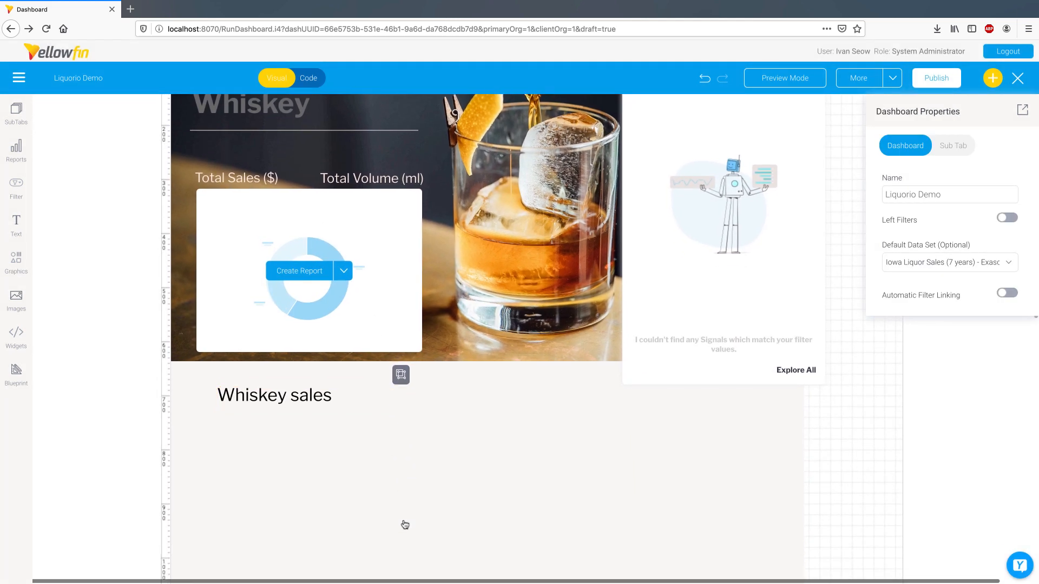
scroll(down, 3)
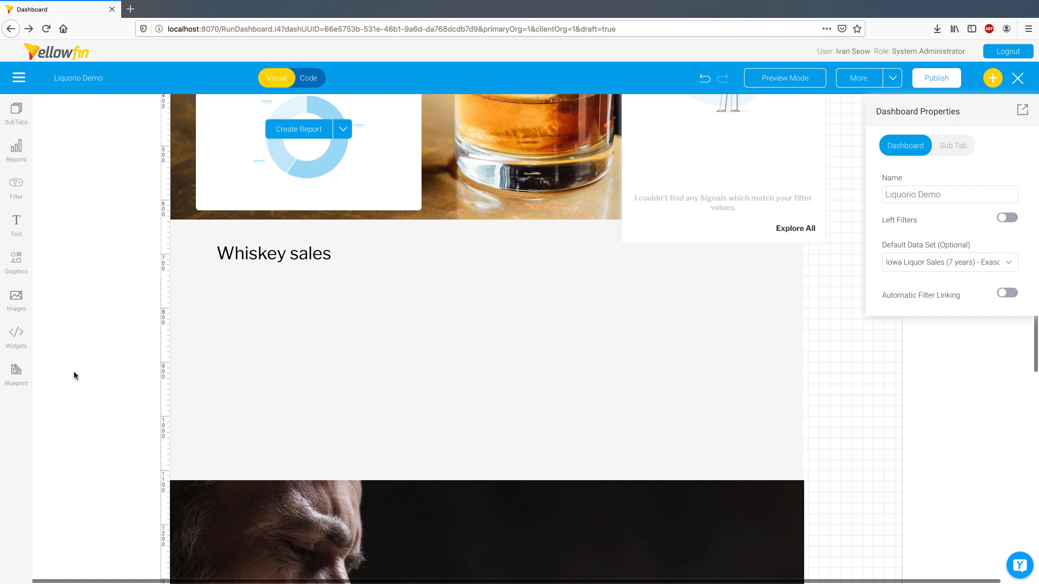
click(16, 371)
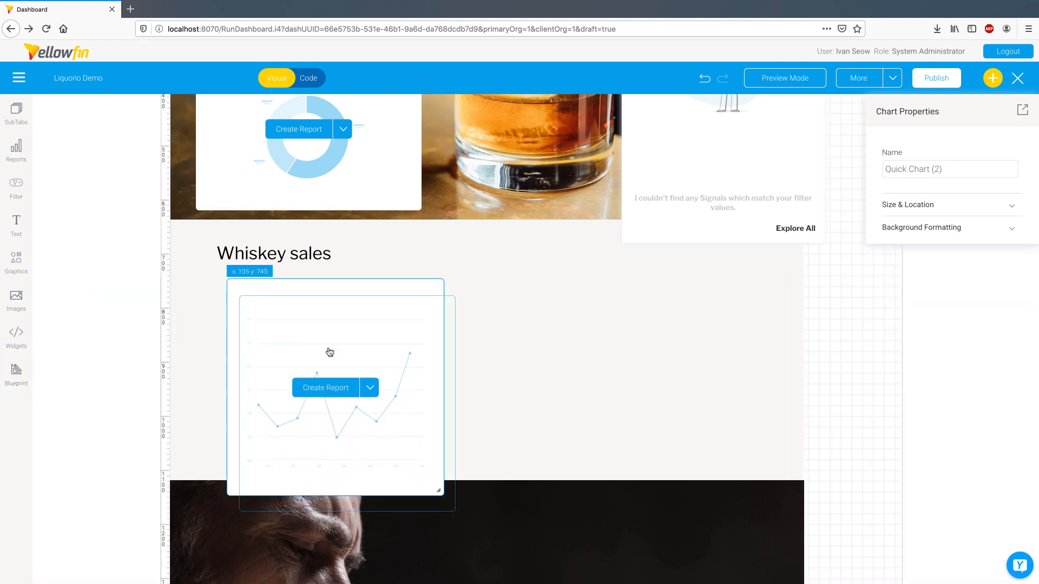
drag(436, 490, 747, 455)
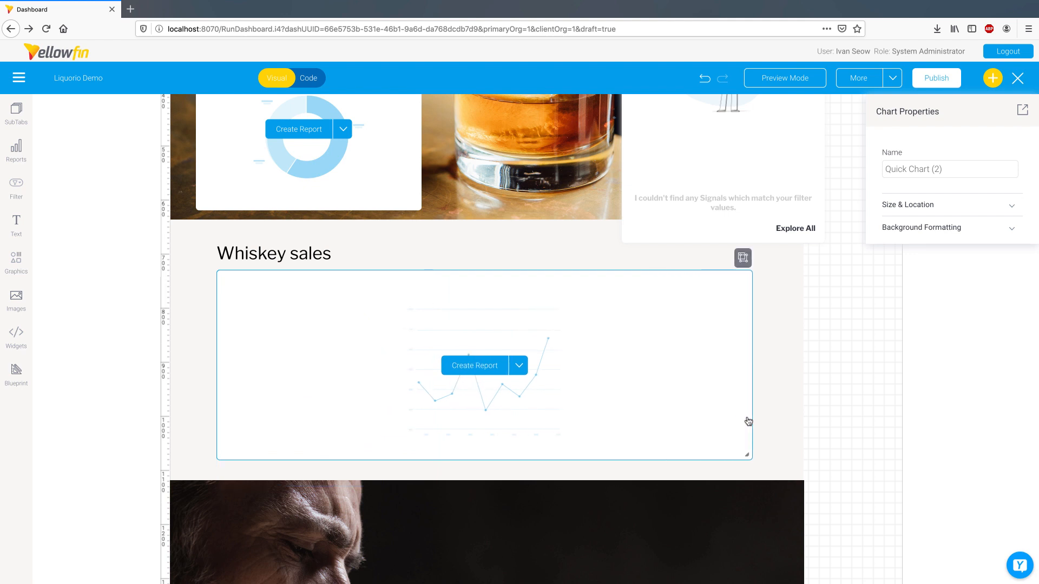
click(519, 365)
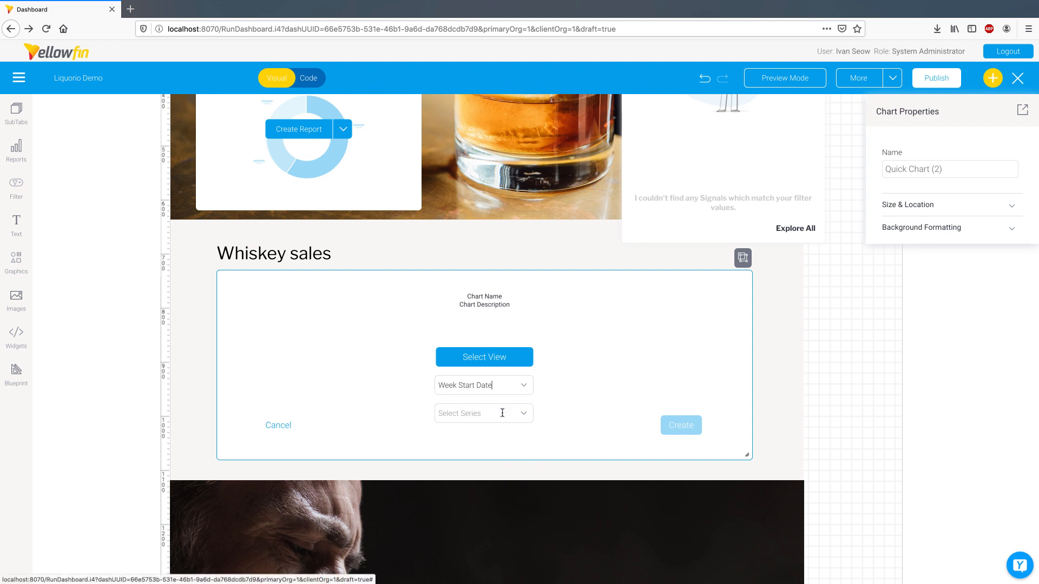
click(483, 412)
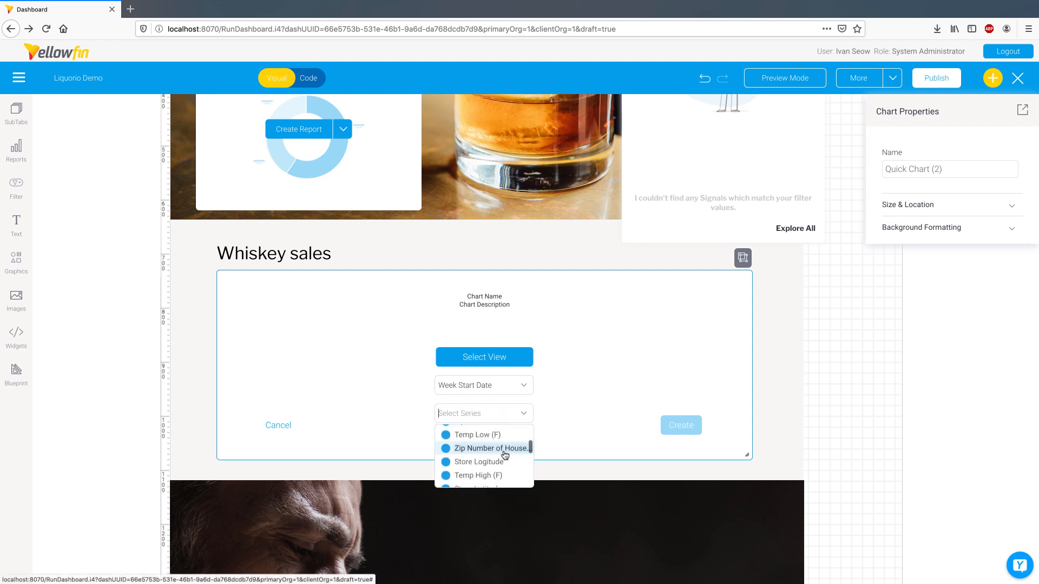
click(483, 413)
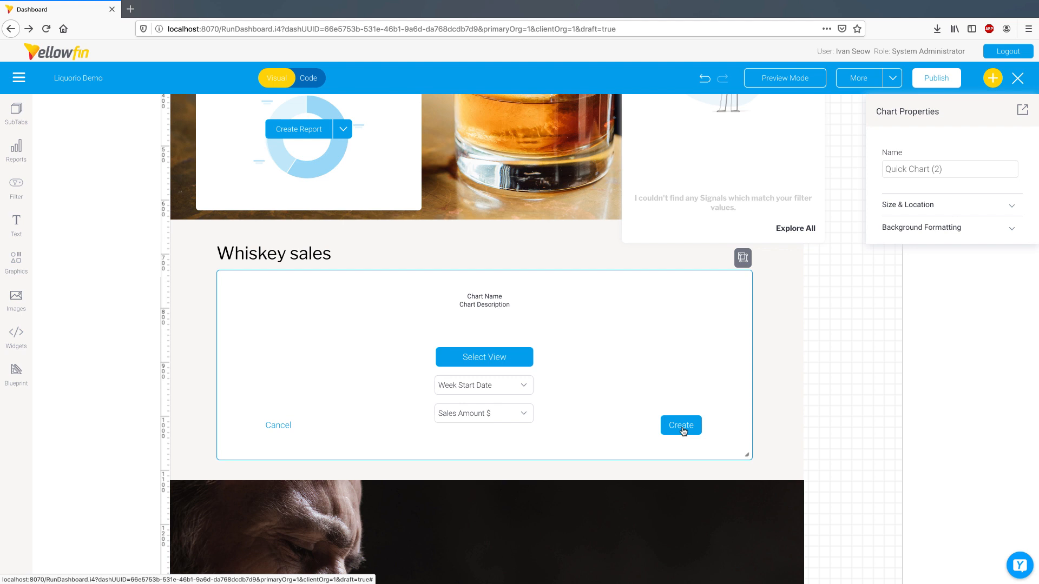
Step: Build the line chart from the chosen fields and make the sales line purple
click(679, 425)
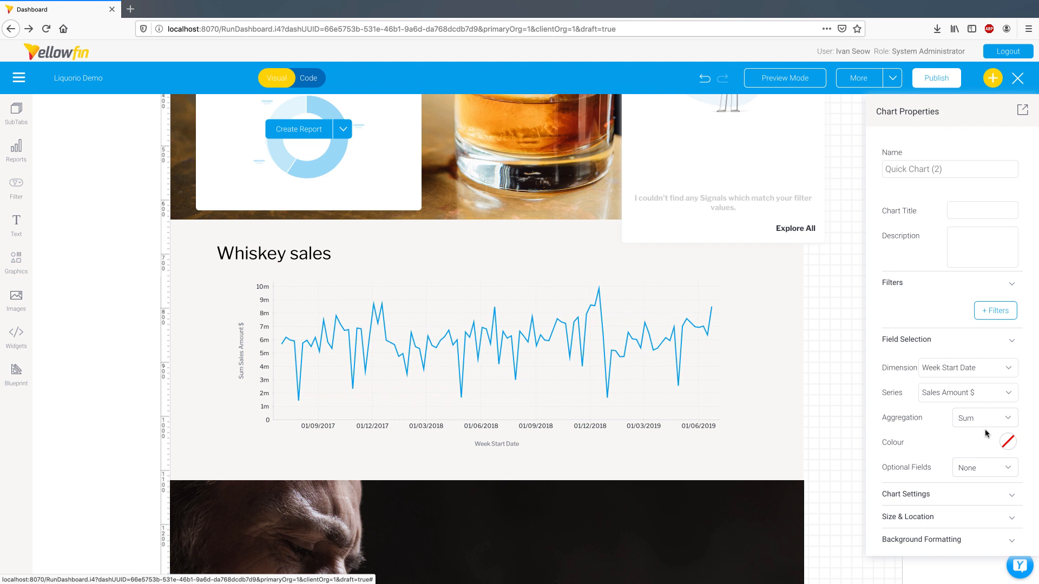
click(1009, 442)
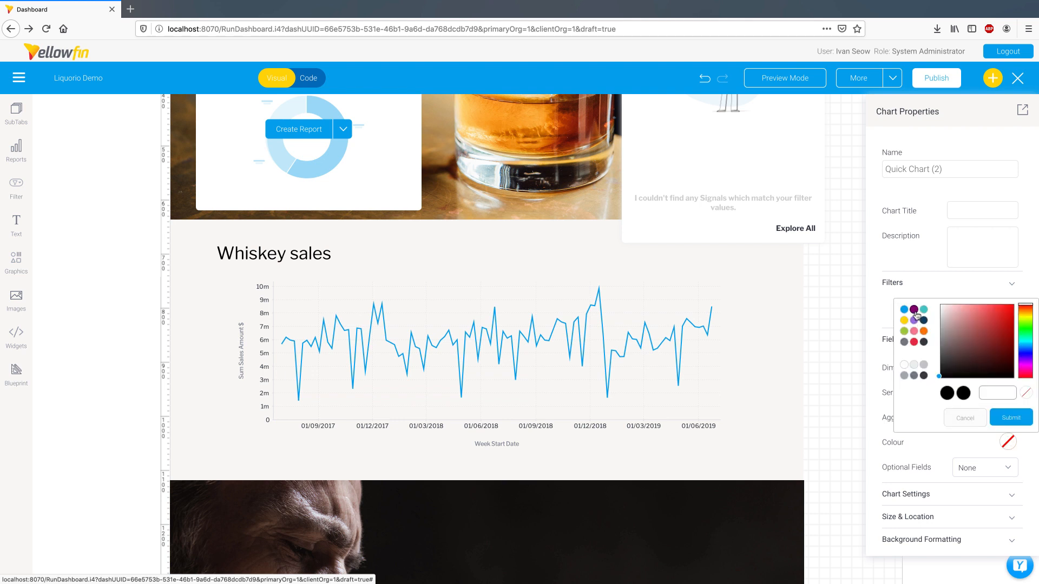
click(1009, 417)
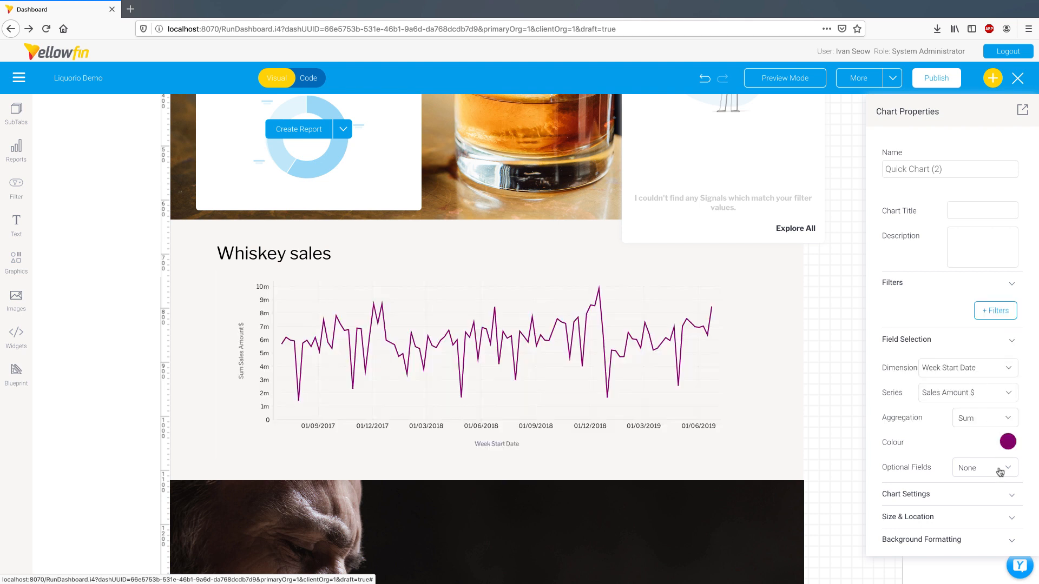
Step: Colour the sales lines by Account Segment and enable the chart's date slider
click(984, 467)
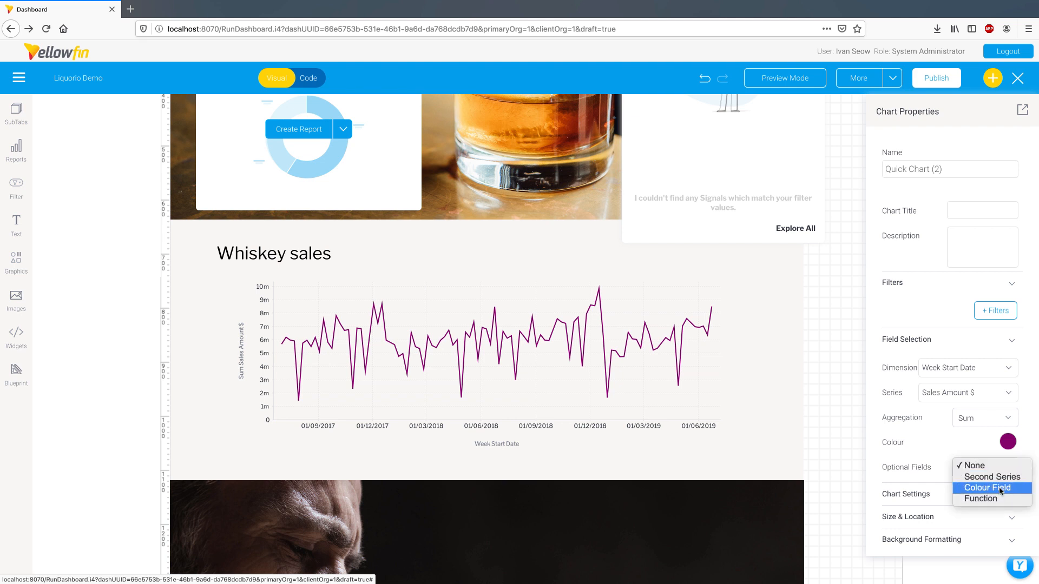
click(988, 488)
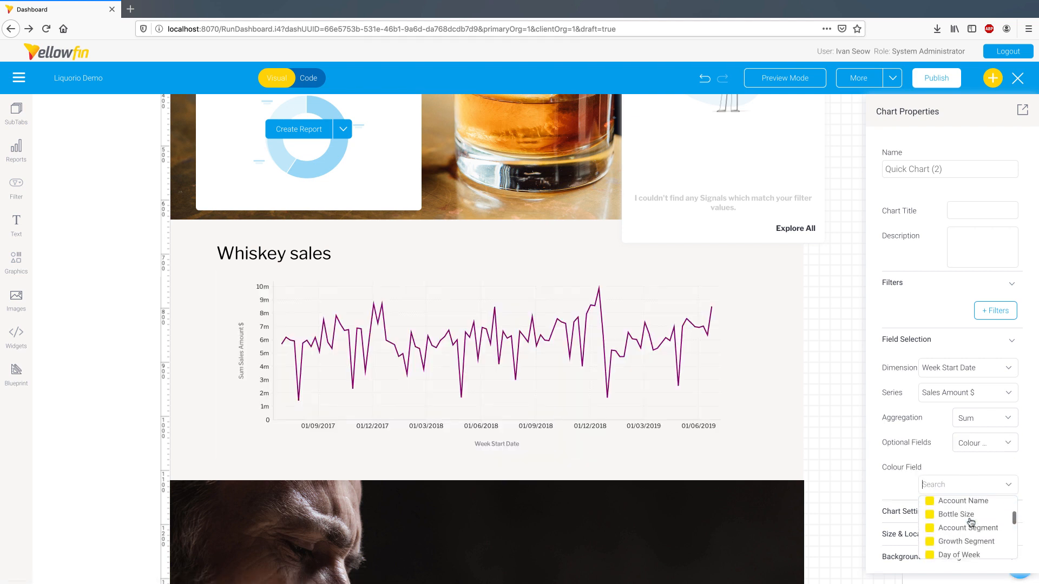
click(968, 528)
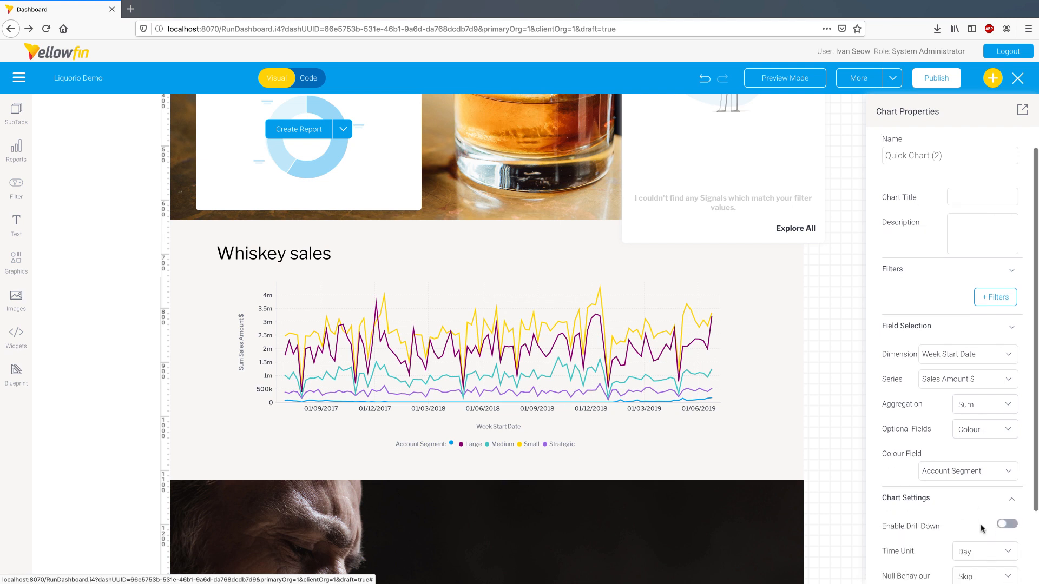
scroll(down, 3)
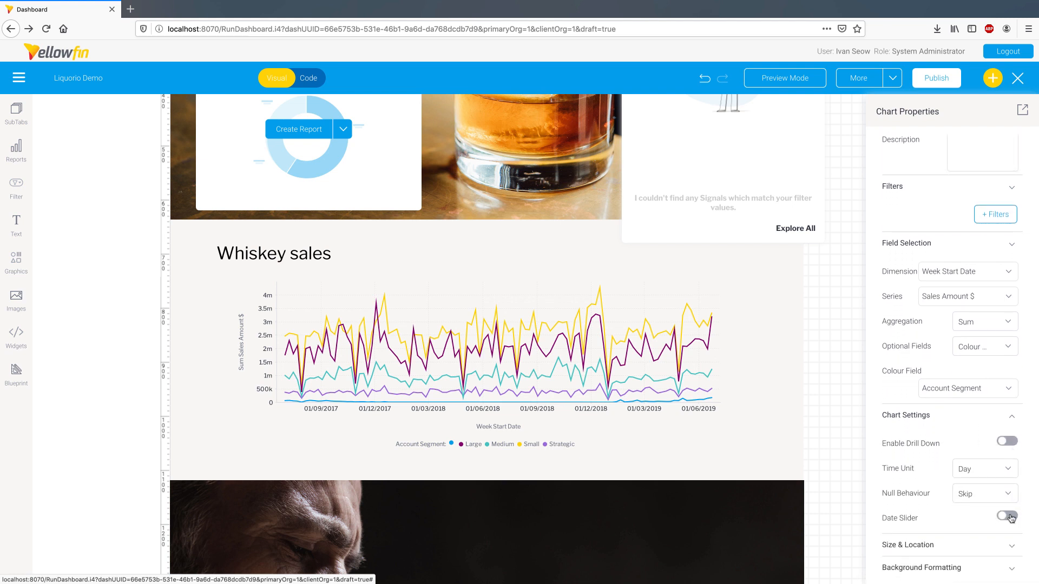
click(1006, 517)
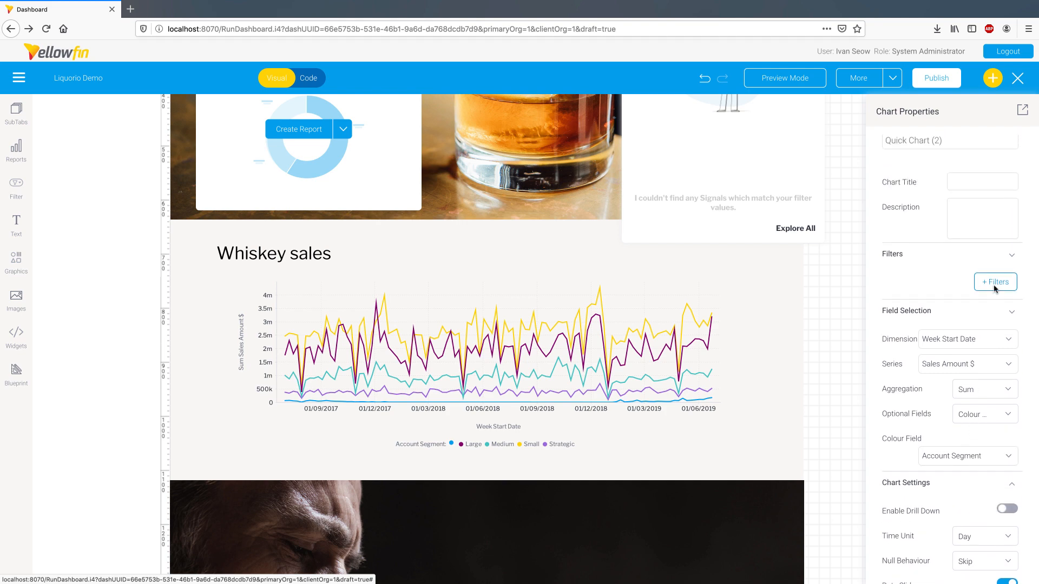
Step: Add a Bottle Size filter to the Whiskey sales chart, then resume editing its options
click(994, 281)
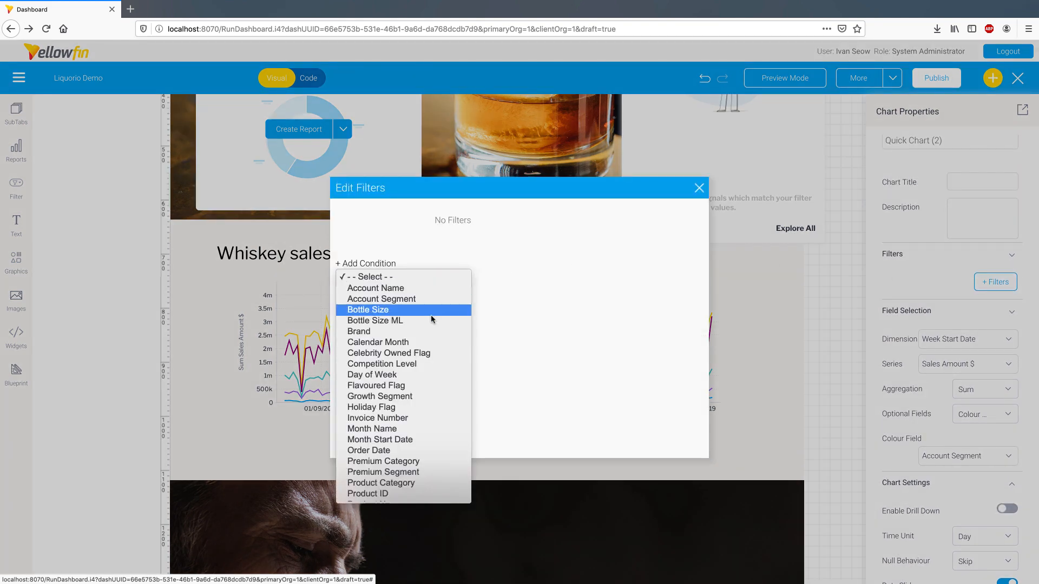
click(359, 331)
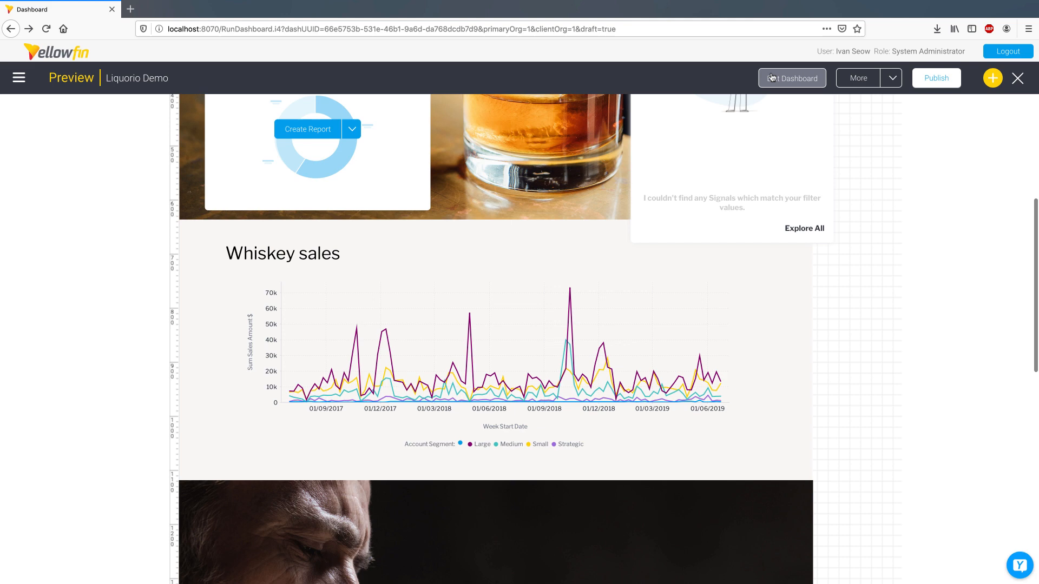
click(790, 77)
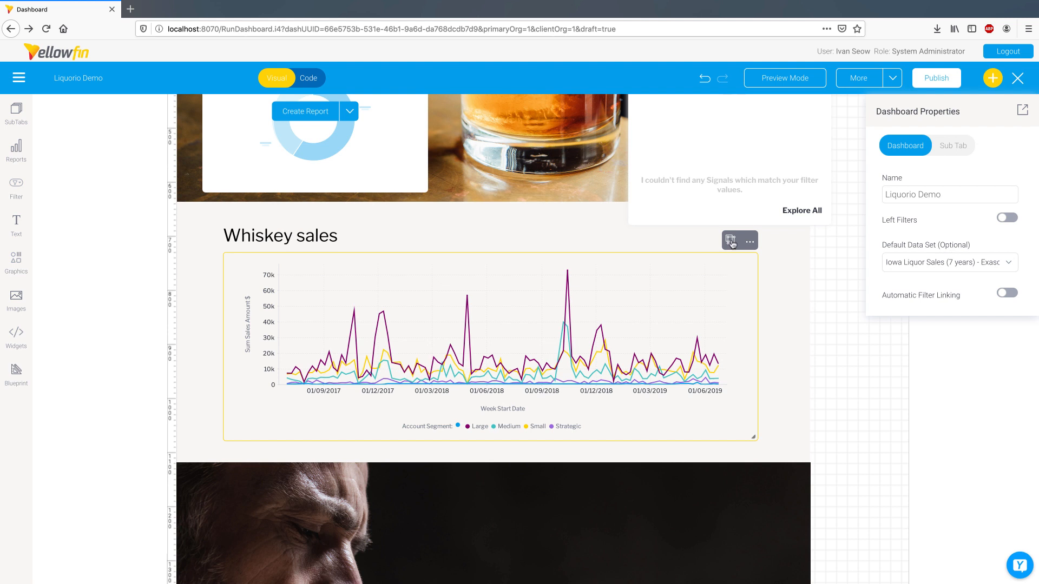
click(749, 240)
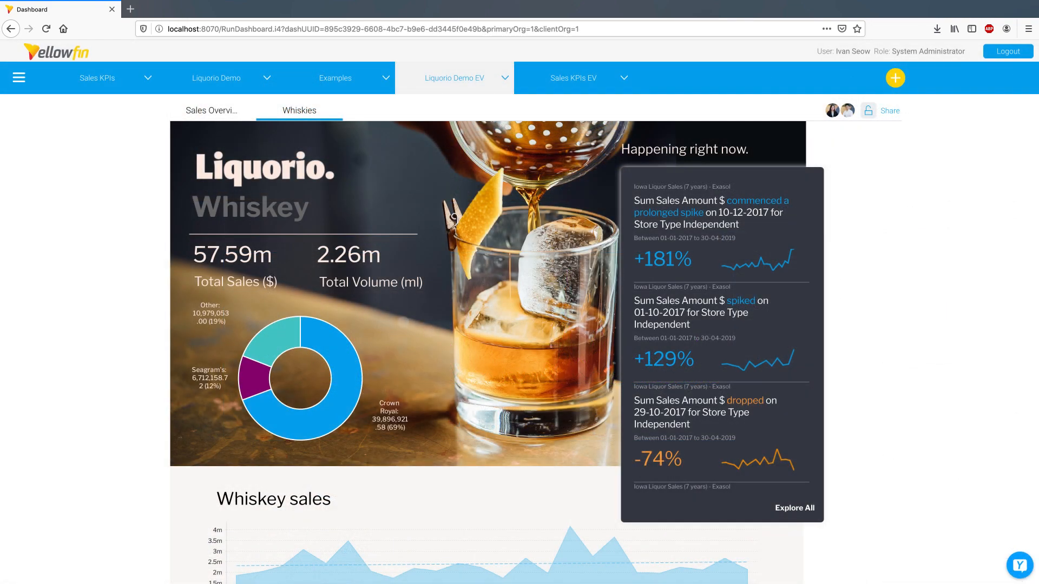
mouse_move(868, 113)
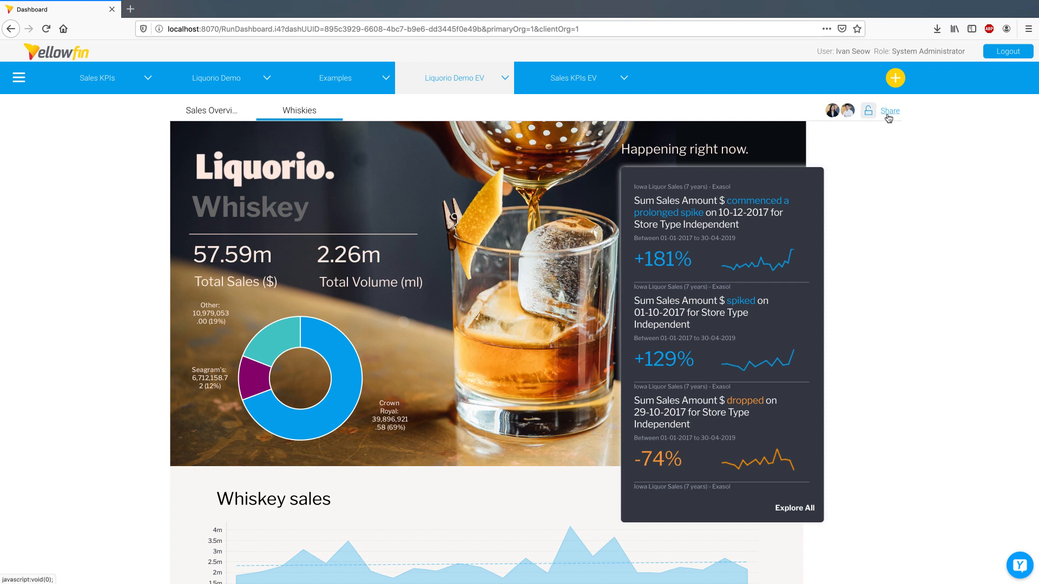
Step: Review the Whiskies dashboard's User Access settings, then bring up the Share dialog
click(889, 110)
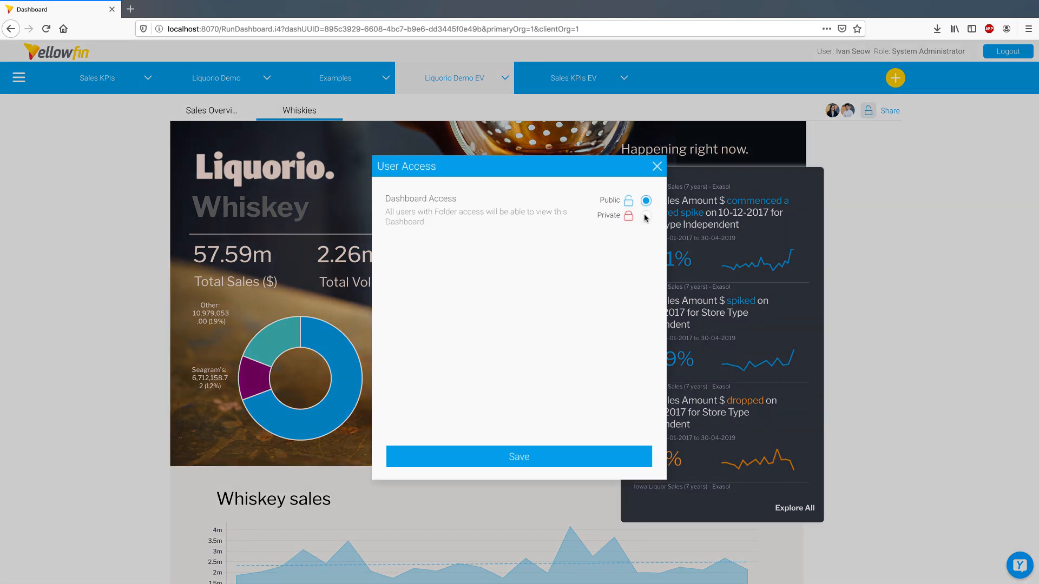
click(645, 215)
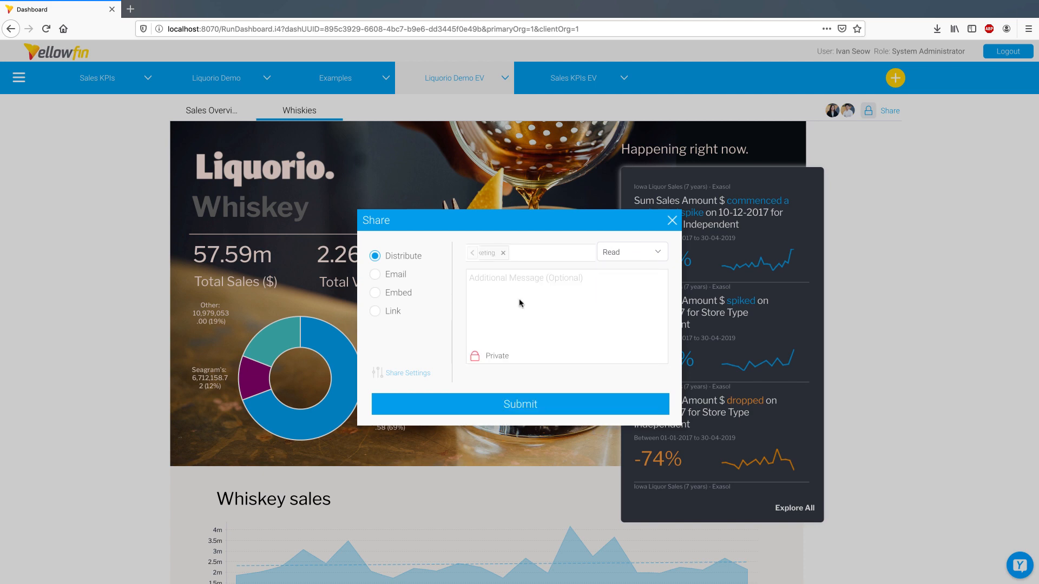
click(671, 220)
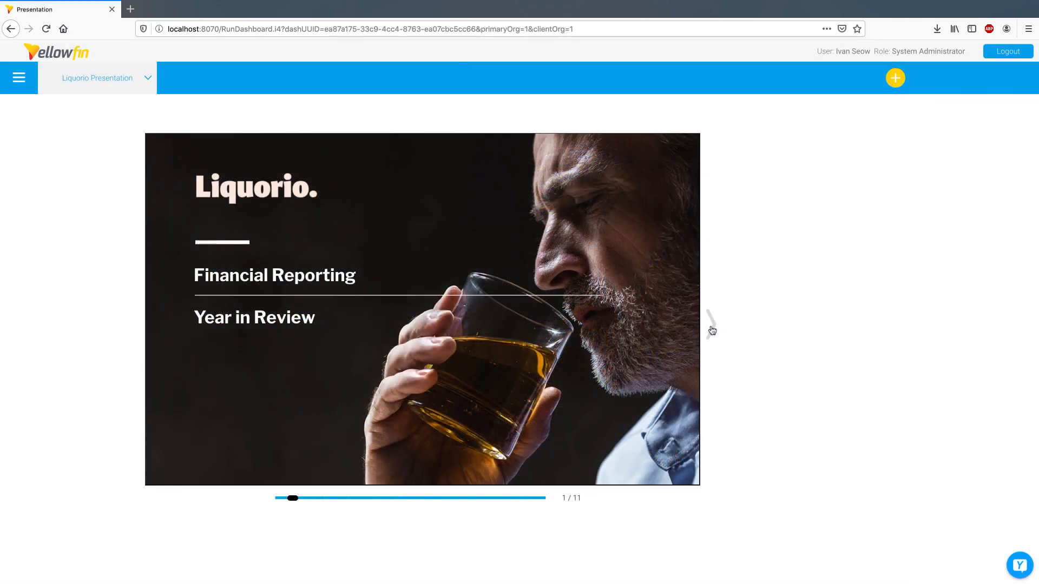
Step: Step from the title slide through Contents, Introduction, heatmap and What are they buying? slides
click(711, 325)
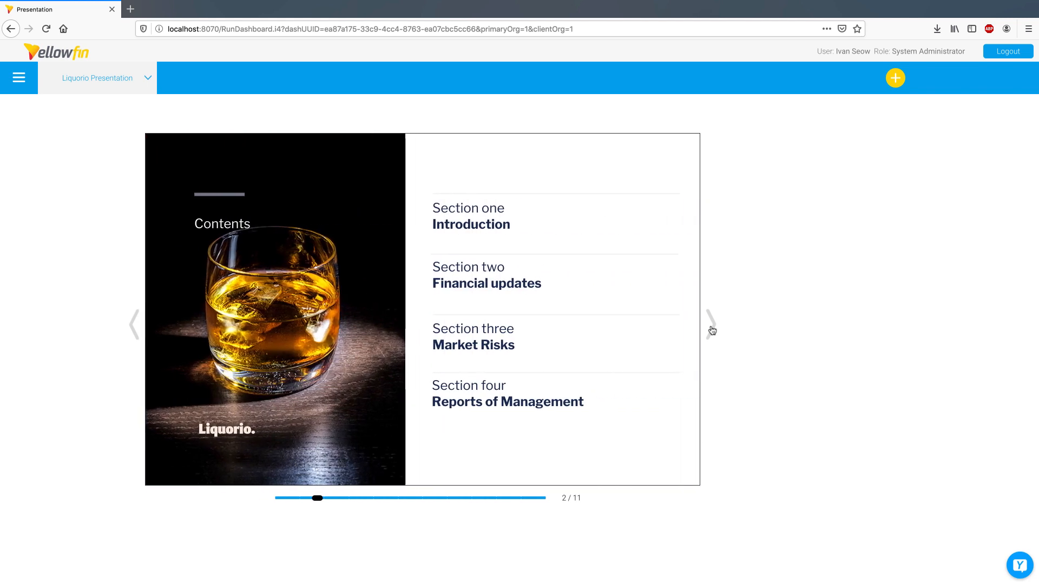
click(711, 325)
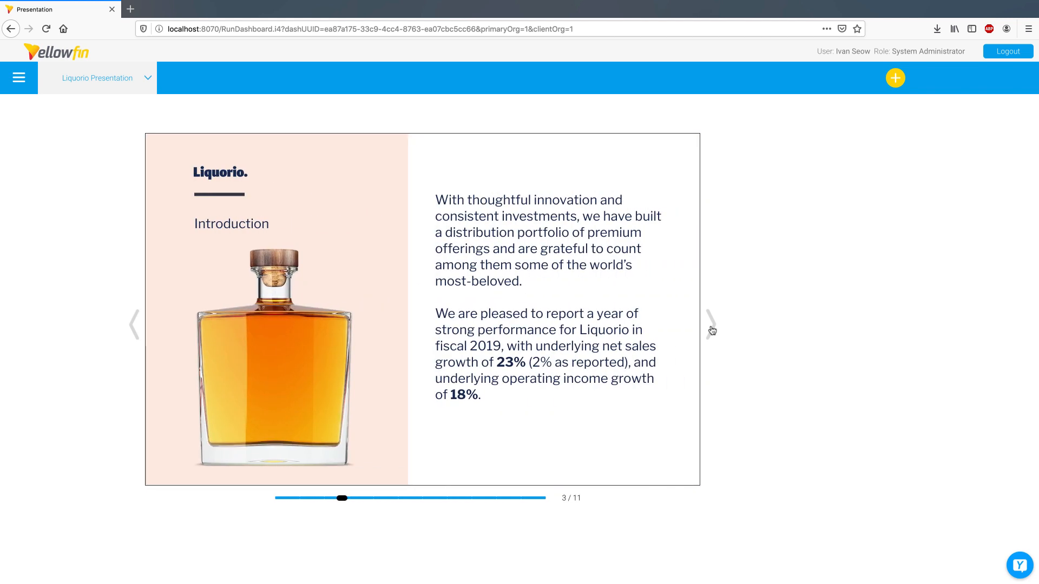
click(712, 325)
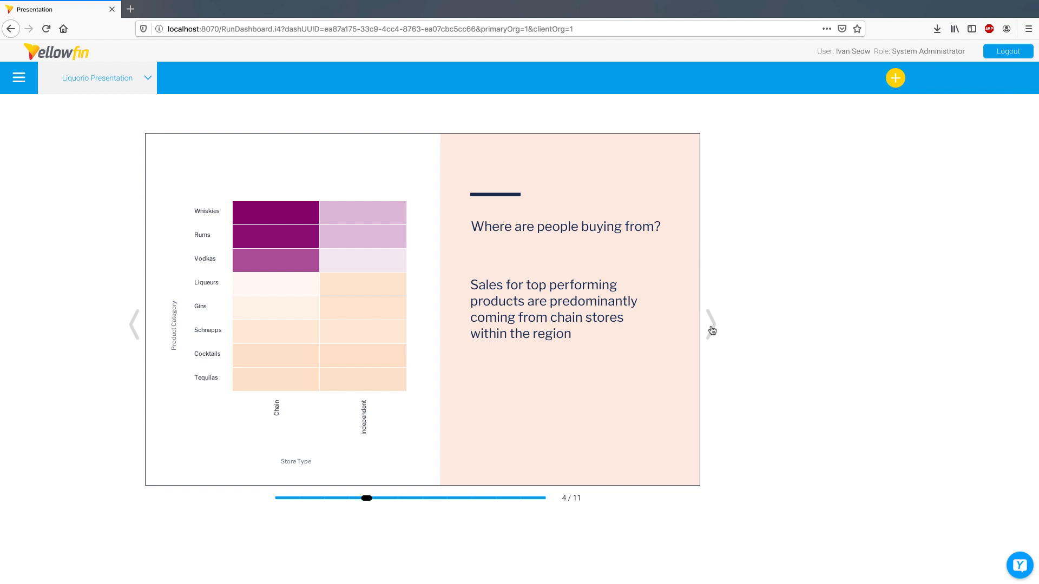
click(710, 324)
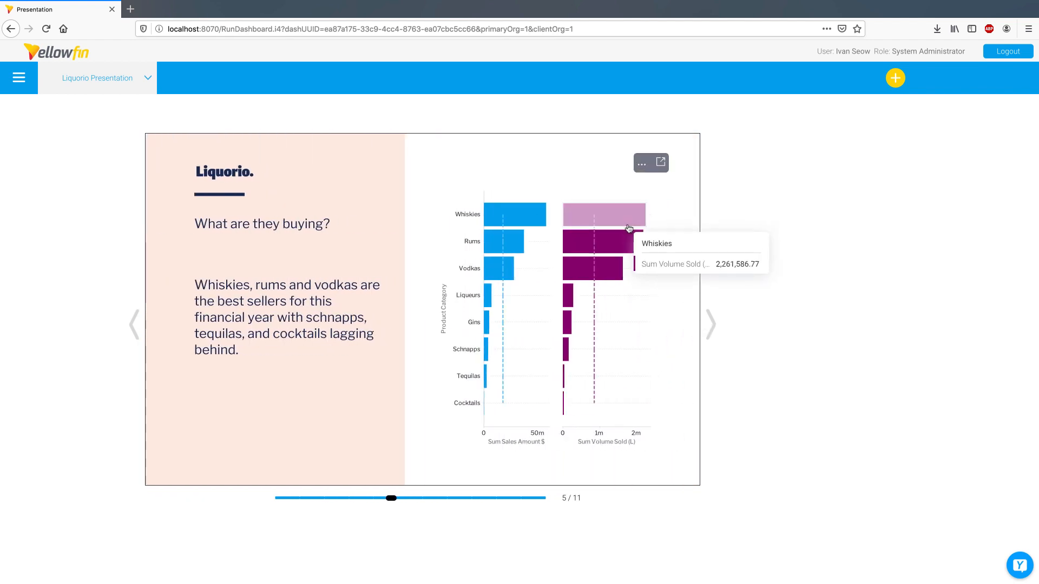
click(709, 325)
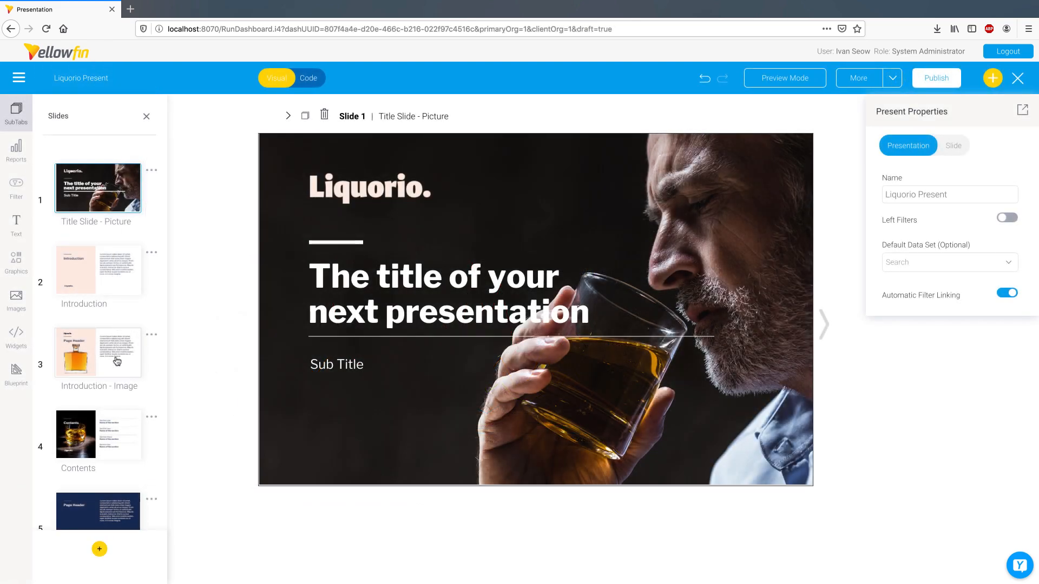
Step: Create the Sales EOM presentation with the Liquorio theme and display its slide list
click(935, 78)
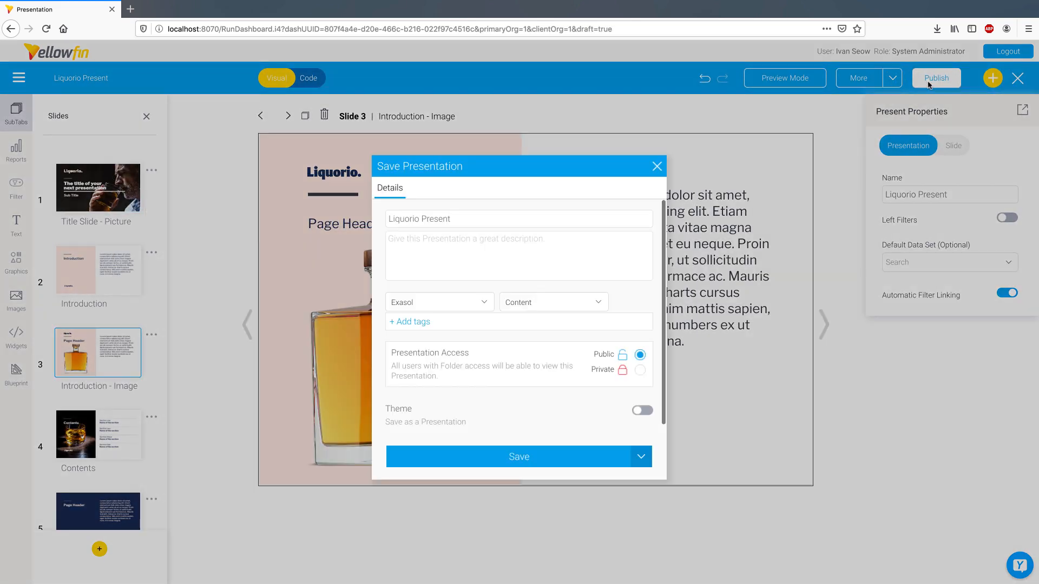
click(640, 410)
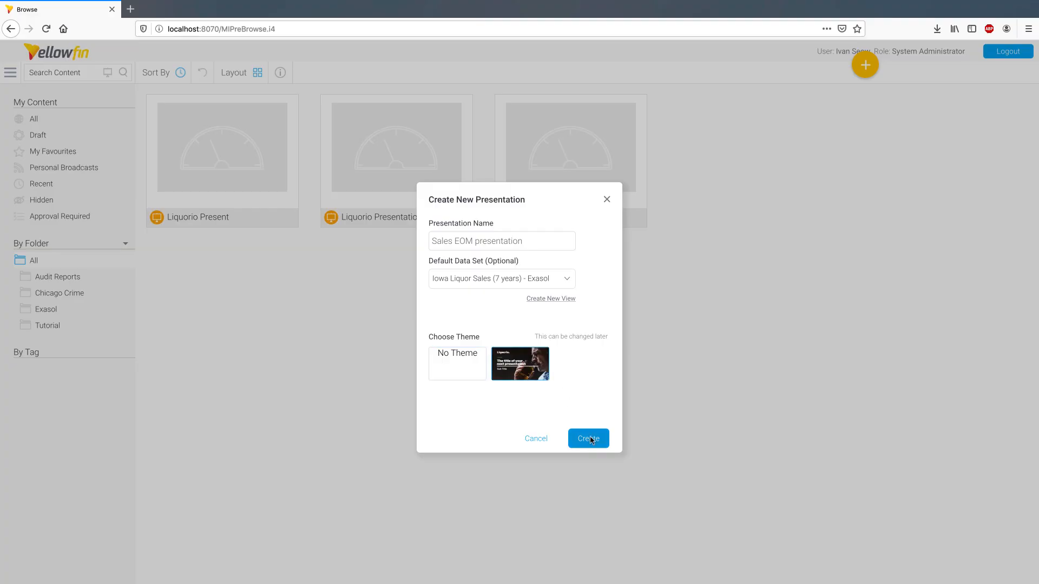
click(586, 439)
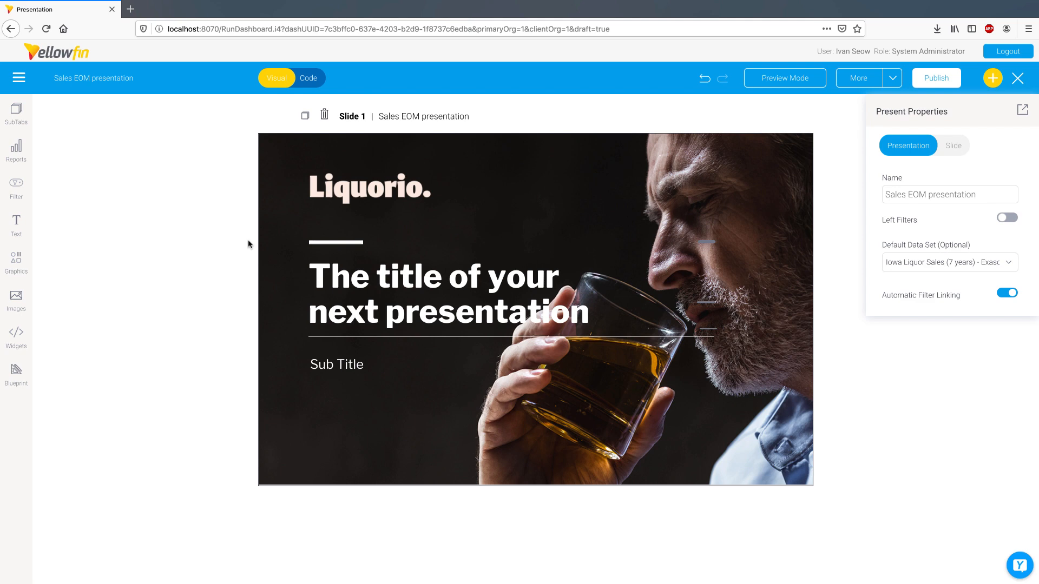
click(15, 113)
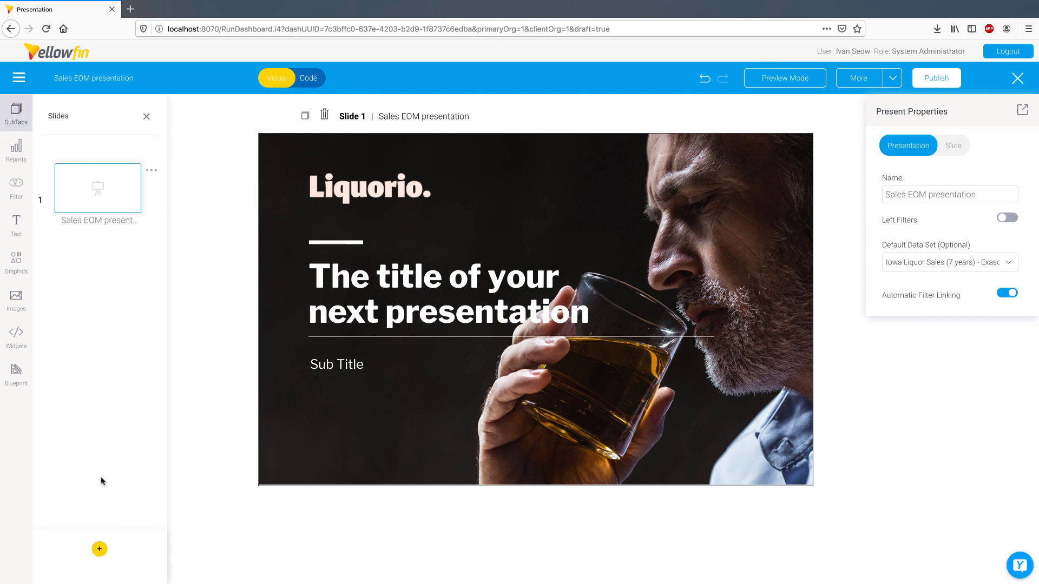
click(100, 550)
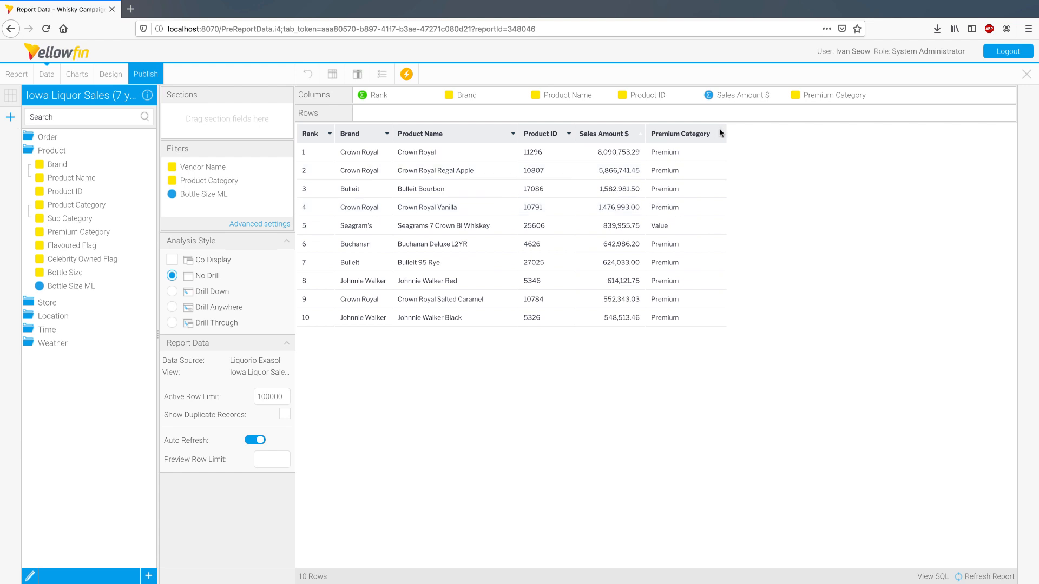
Step: Format Premium Category as an action button with display text 'Create'
click(720, 133)
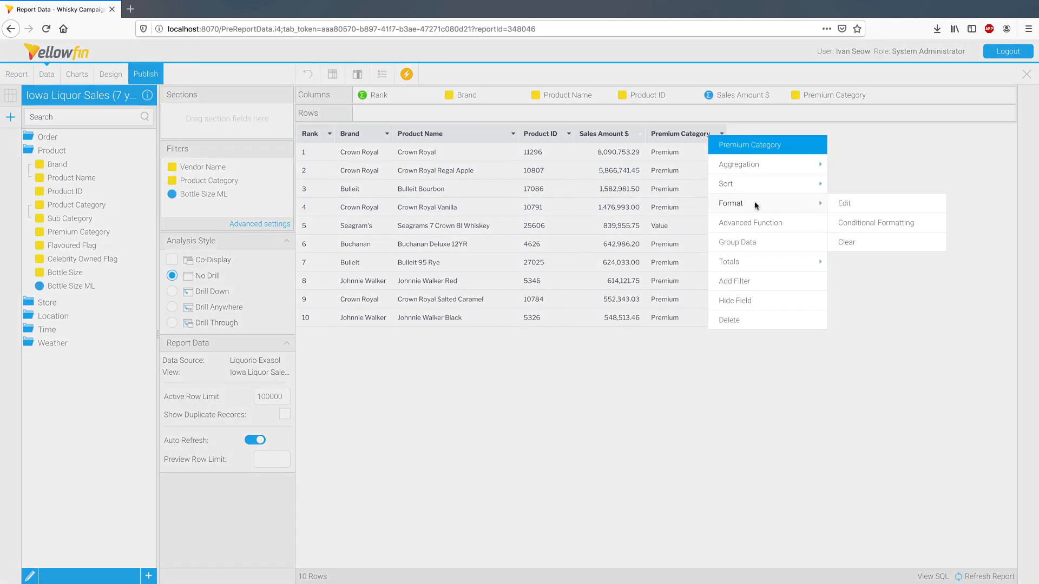
click(844, 204)
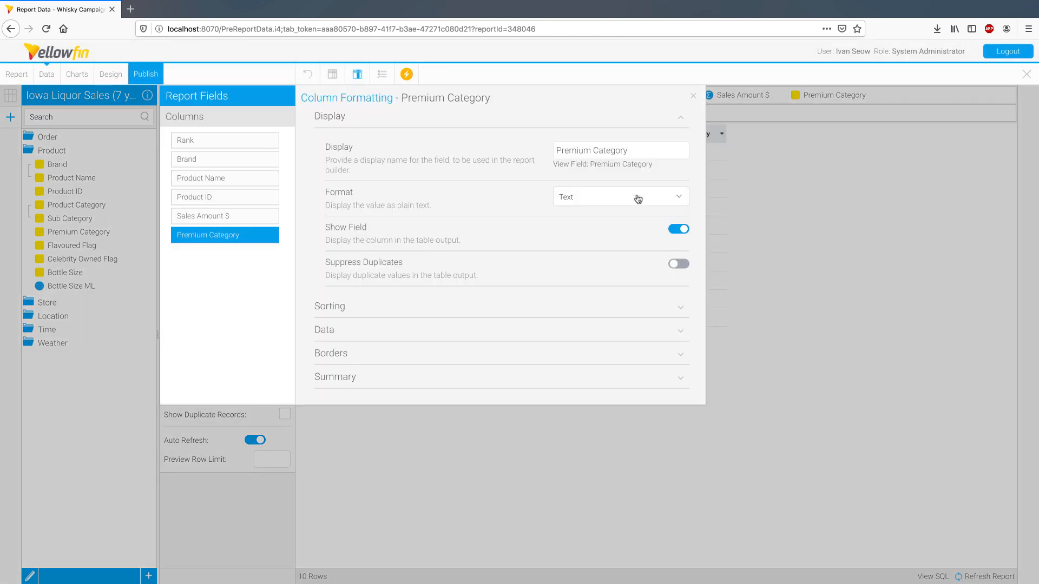
click(620, 196)
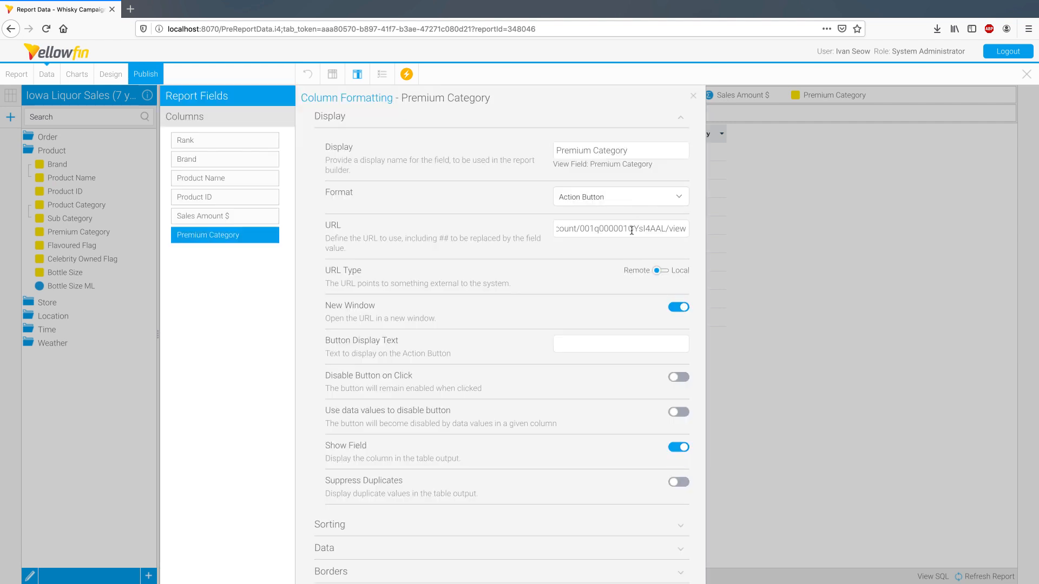
click(657, 271)
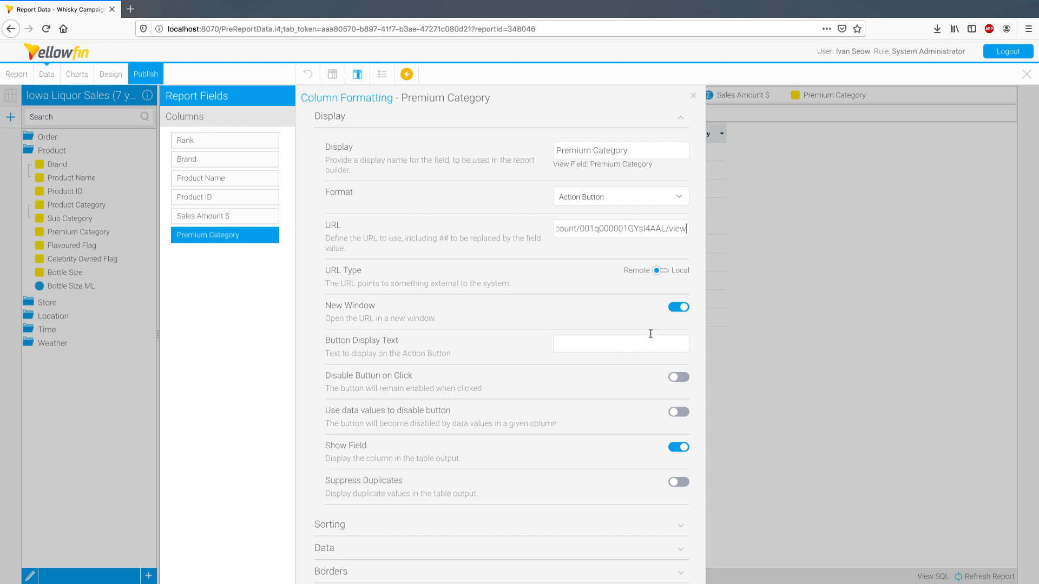
text(C)
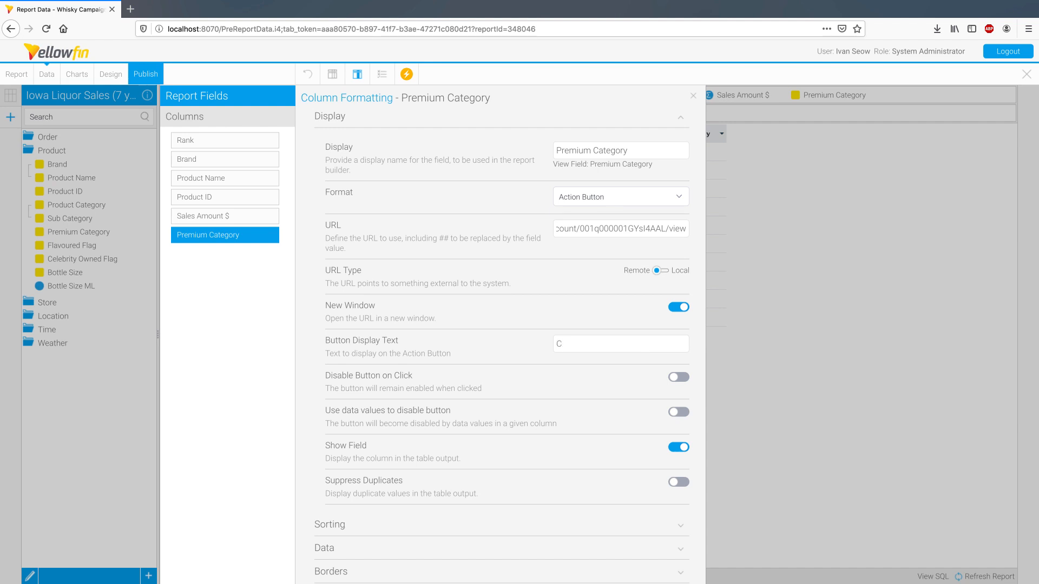
text(reate)
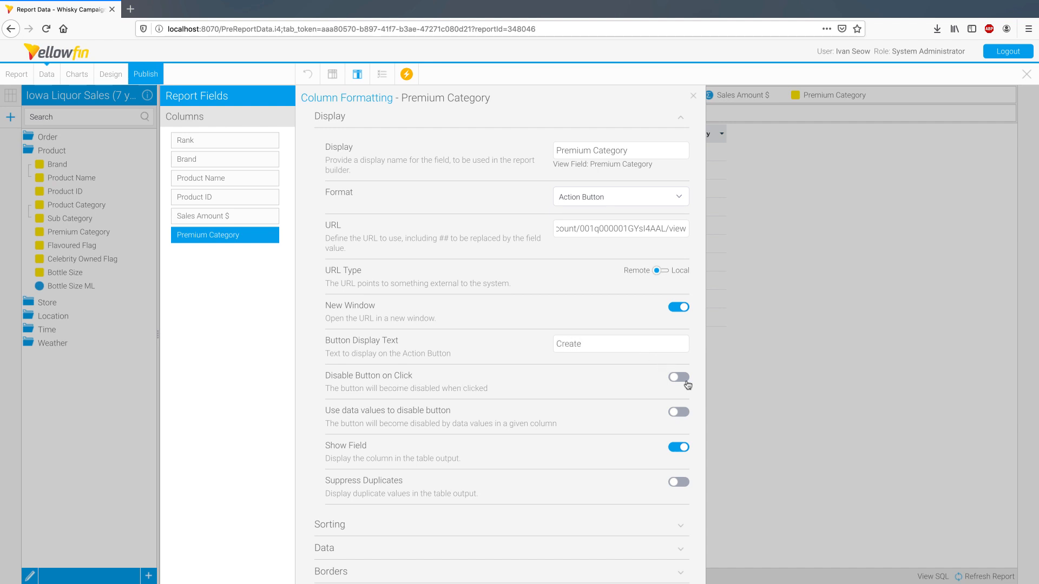
Step: Disable the button once clicked and by data values, and set inactive display
click(677, 377)
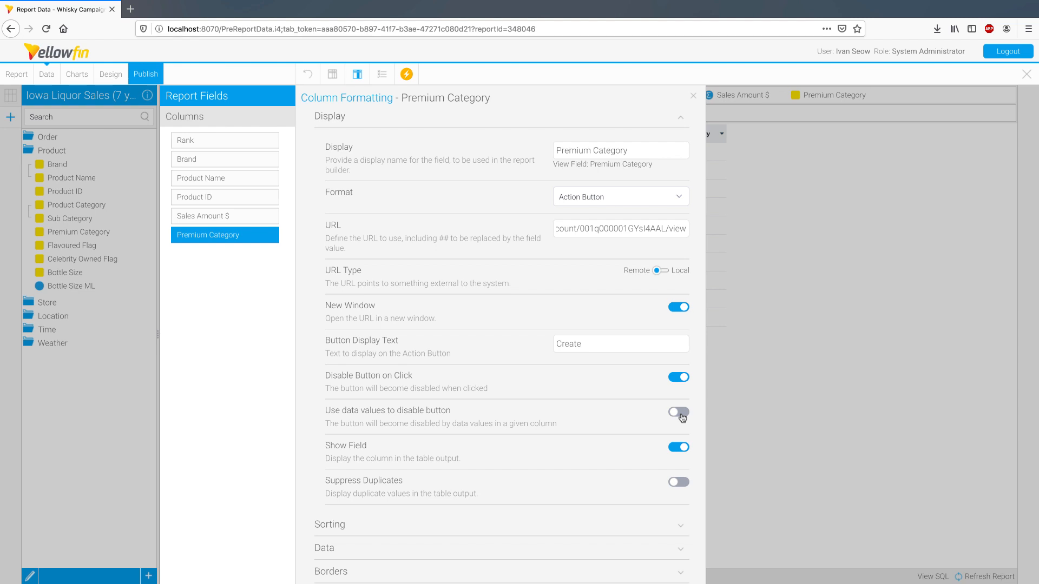
click(678, 411)
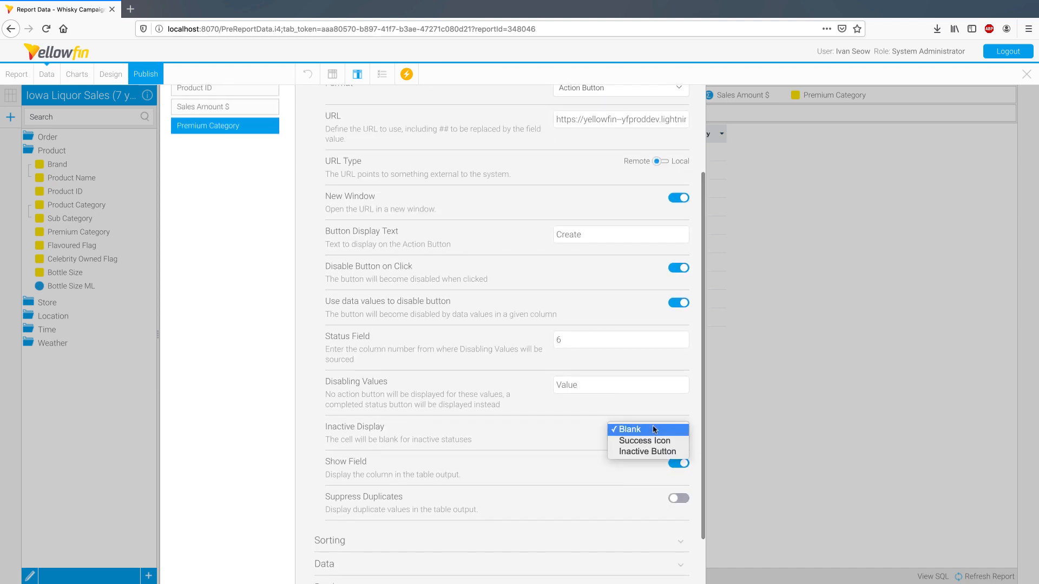
click(643, 440)
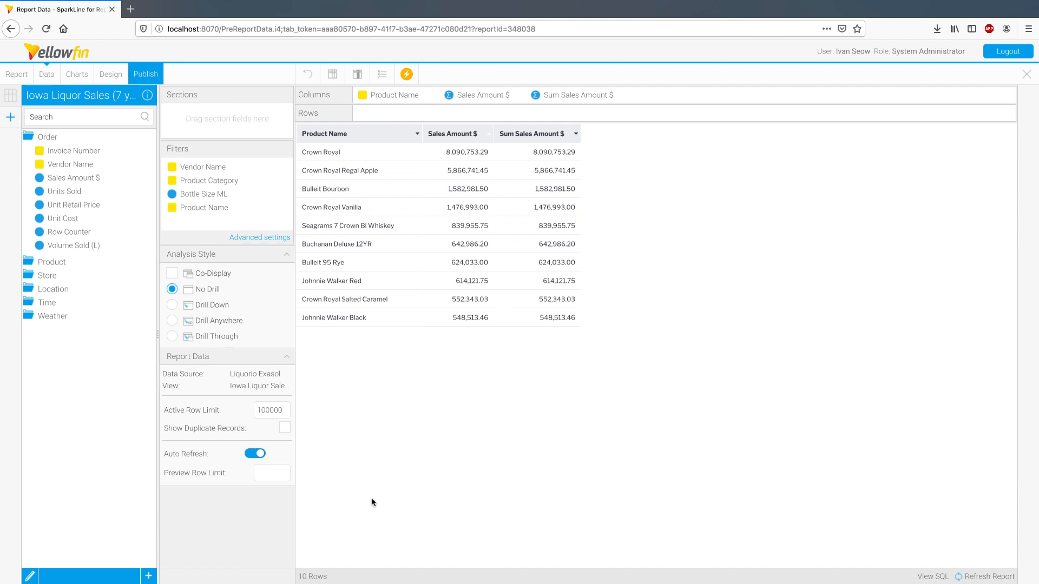
mouse_move(91, 309)
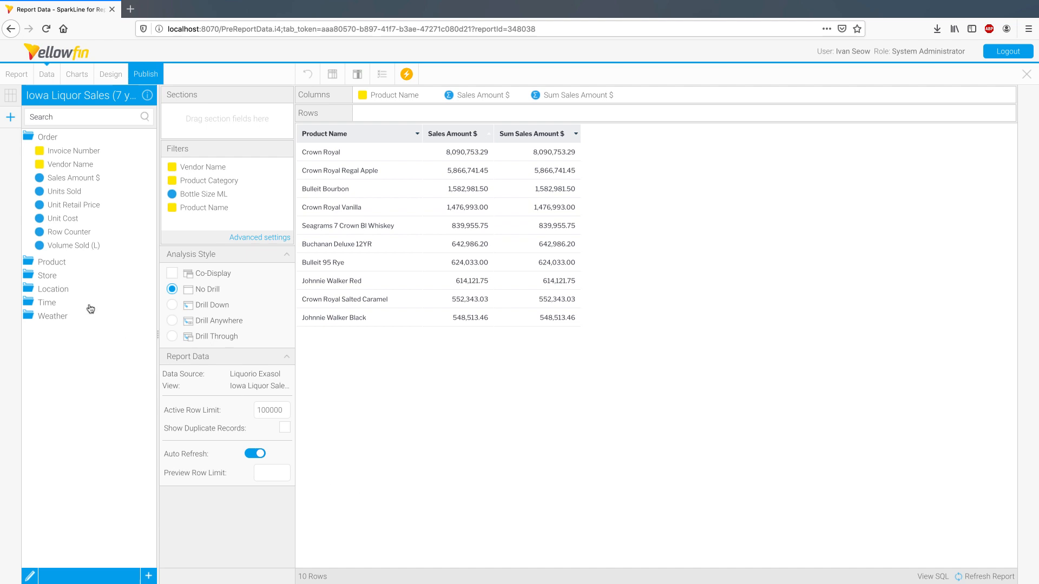
Step: Drag Month Start Date from the Time folder into the report columns
click(48, 302)
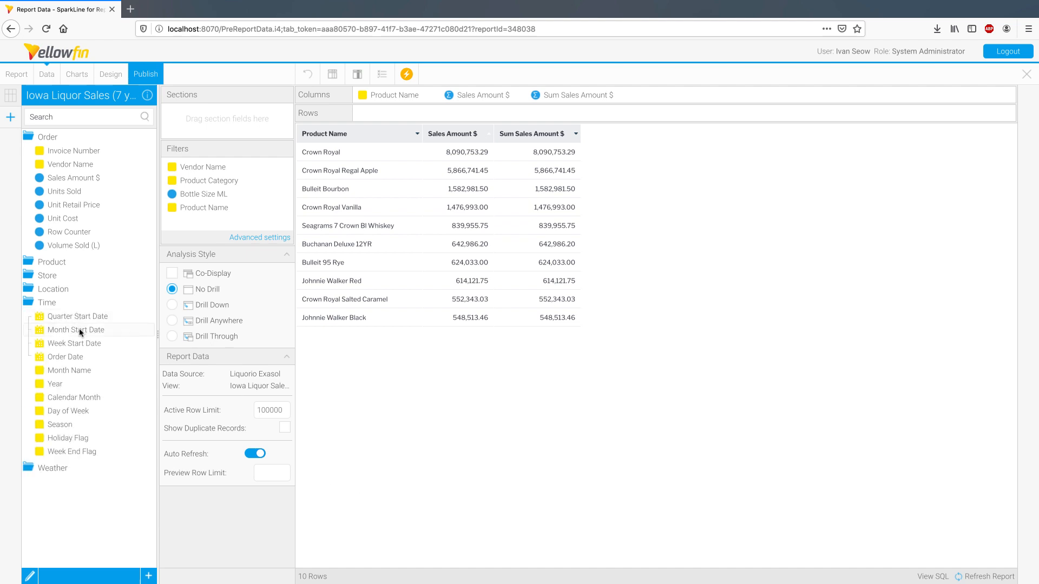
mouse_move(75, 329)
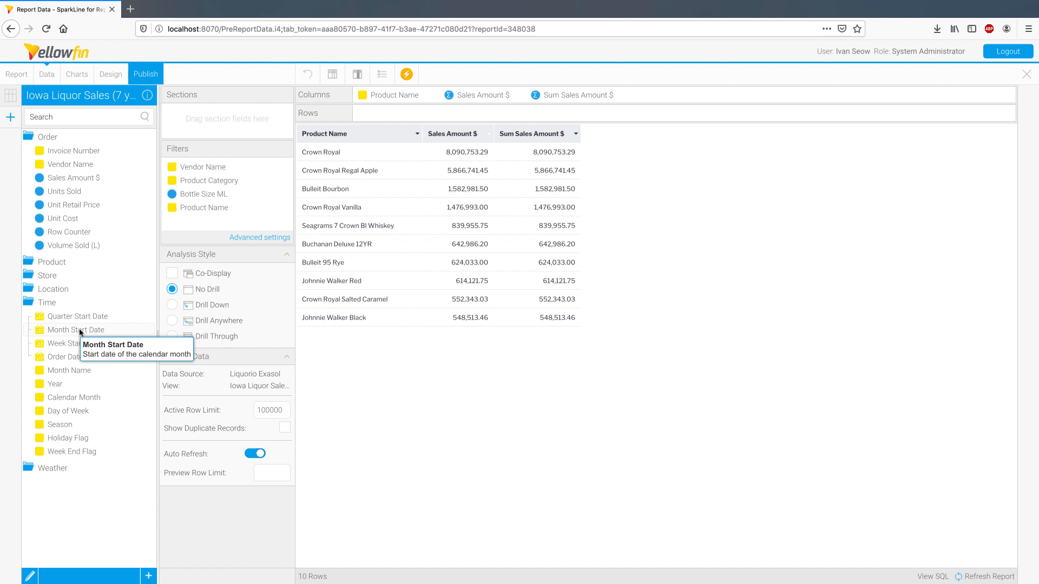
drag(75, 330, 480, 94)
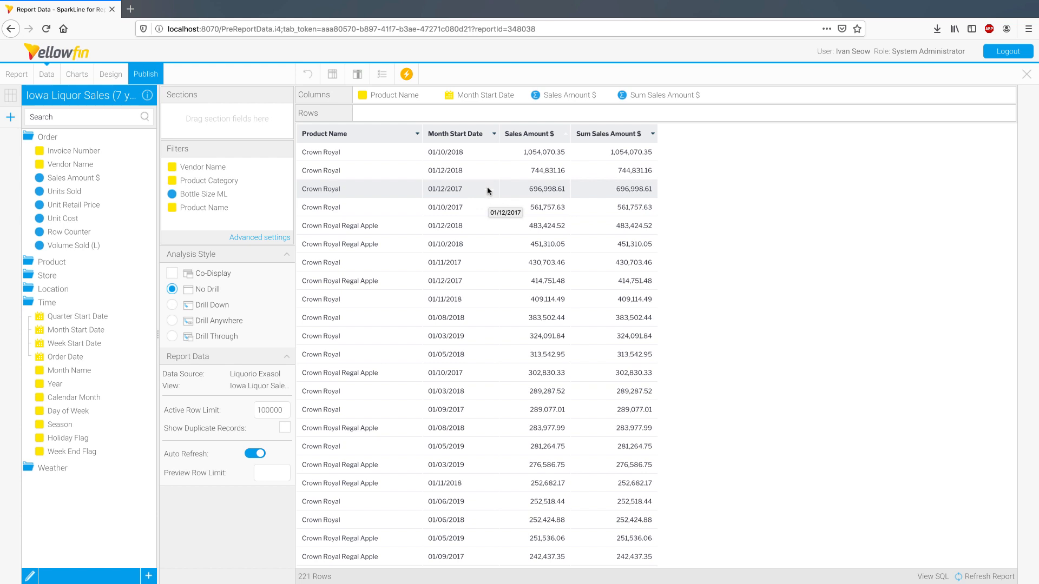
mouse_move(488, 192)
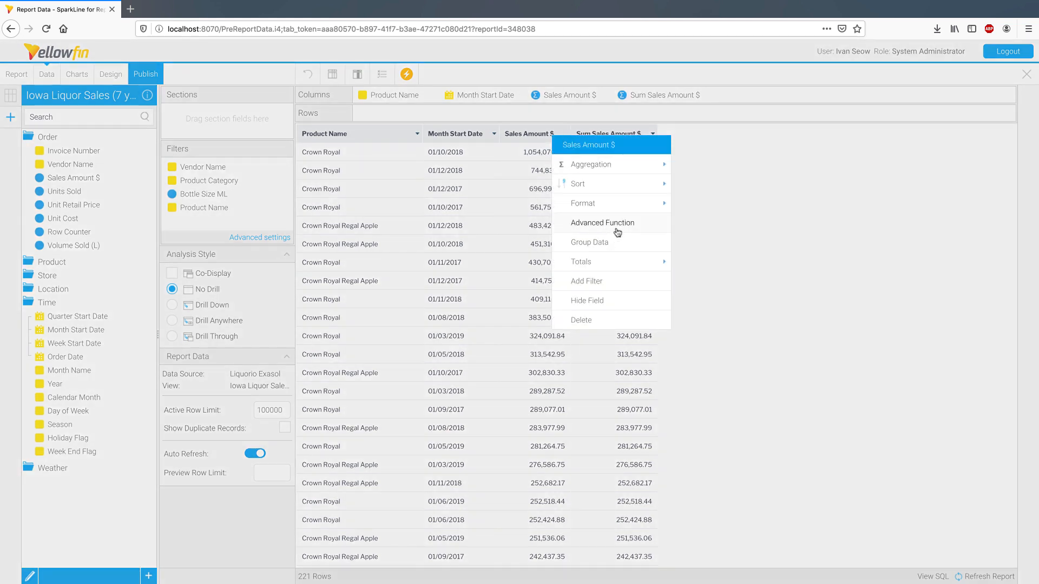
Step: Apply a SparkLine Array function to Sales Amount $ by Month Start Date, interpolating monthly
click(603, 221)
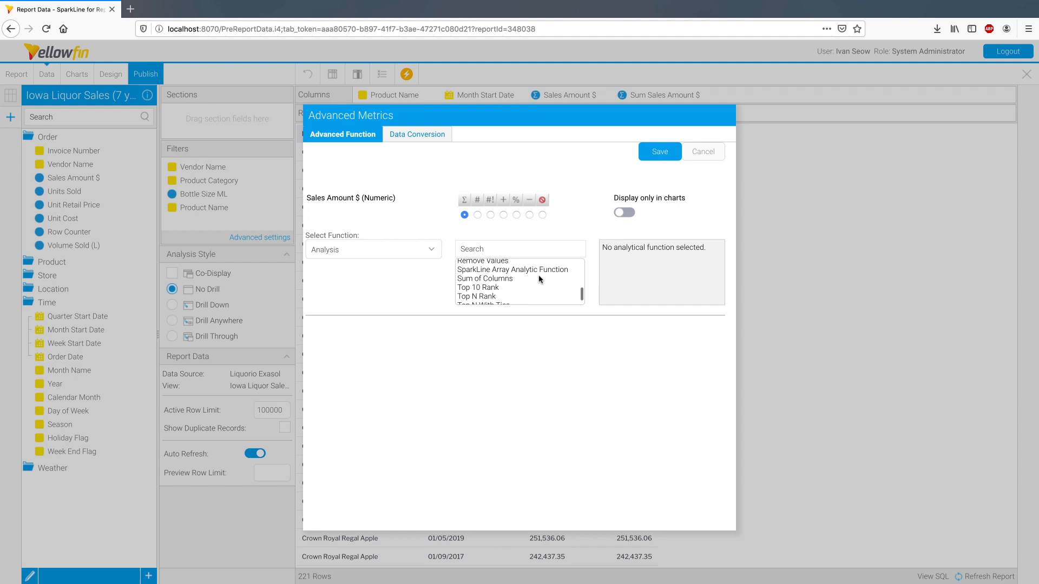
click(511, 279)
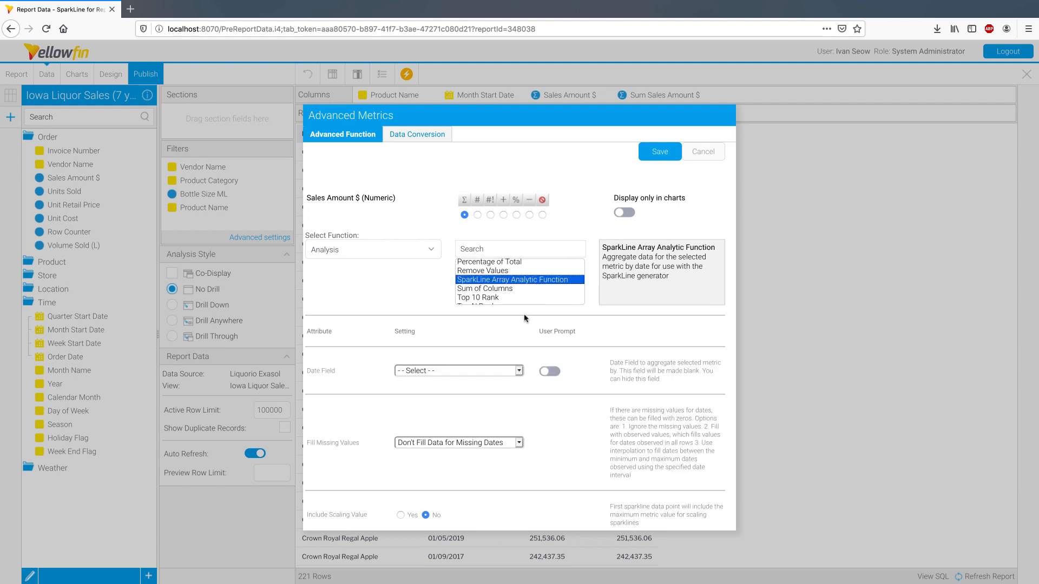
click(457, 370)
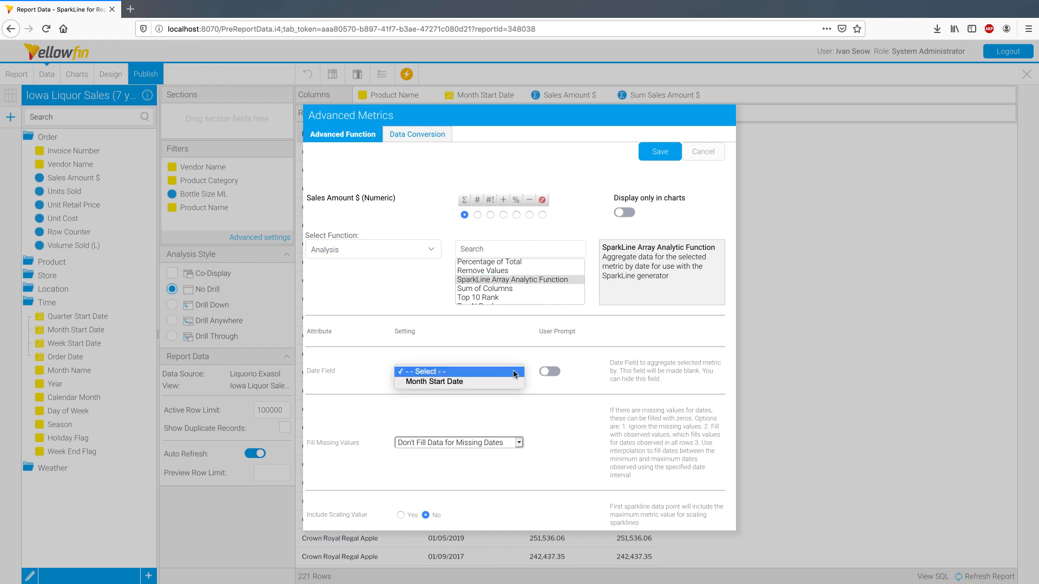
click(433, 381)
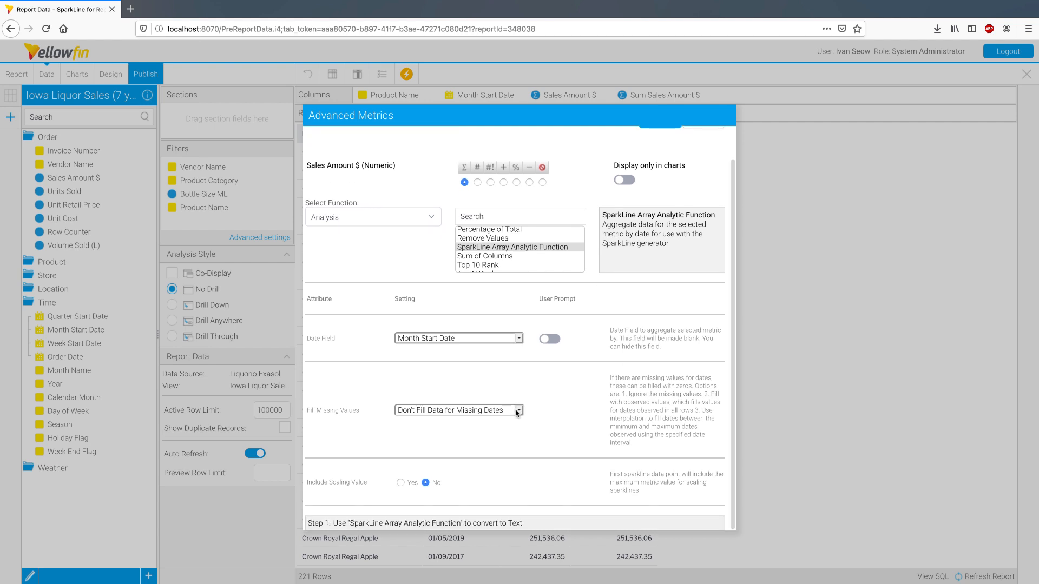
click(457, 410)
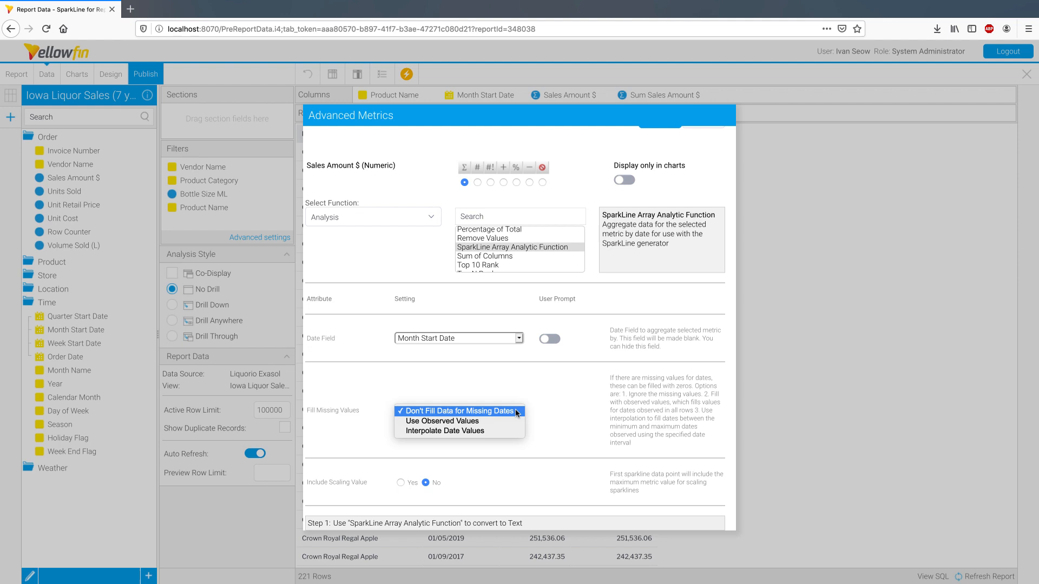
mouse_move(516, 415)
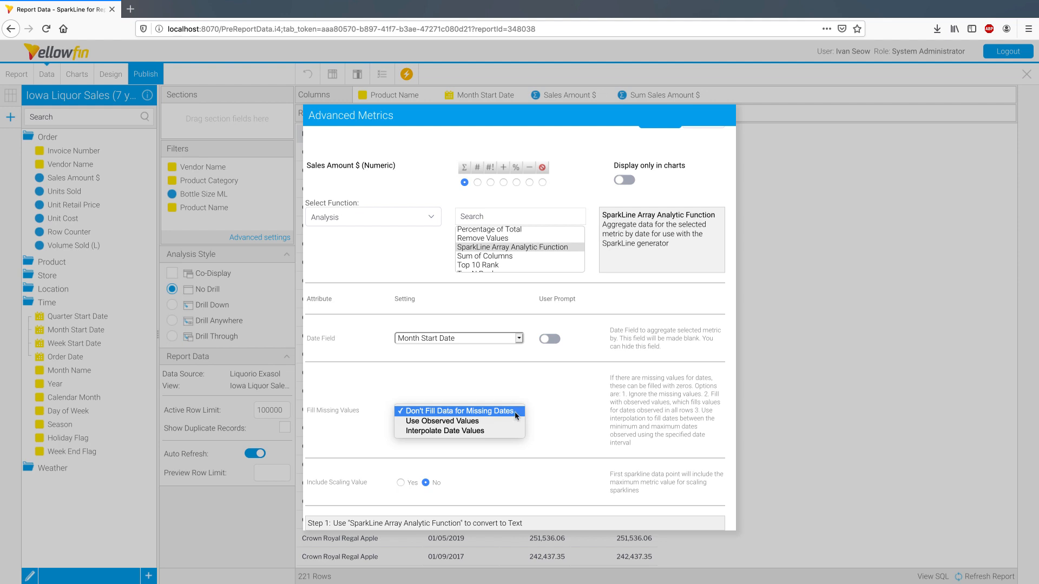
mouse_move(442, 421)
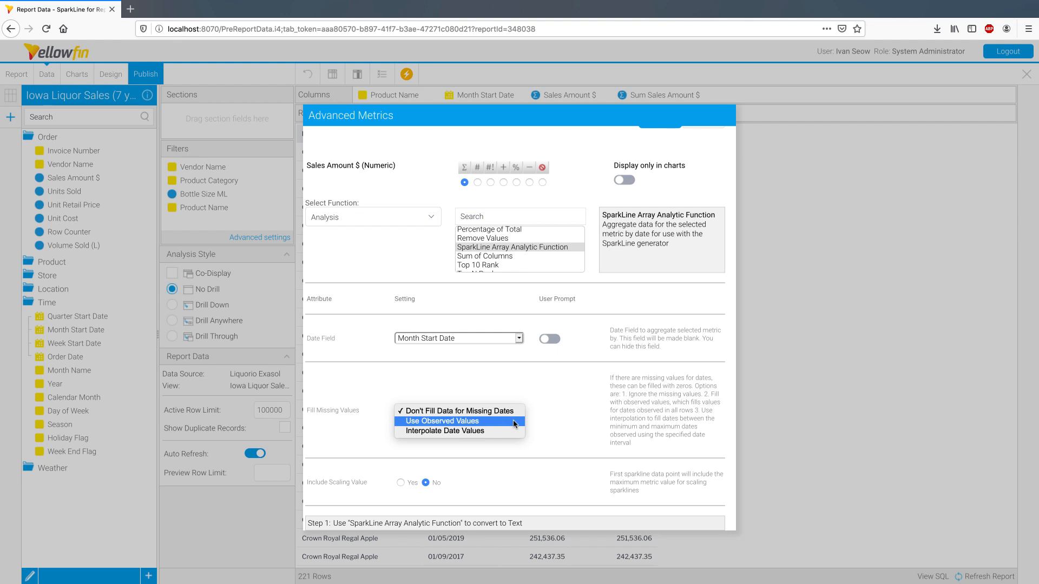
mouse_move(445, 431)
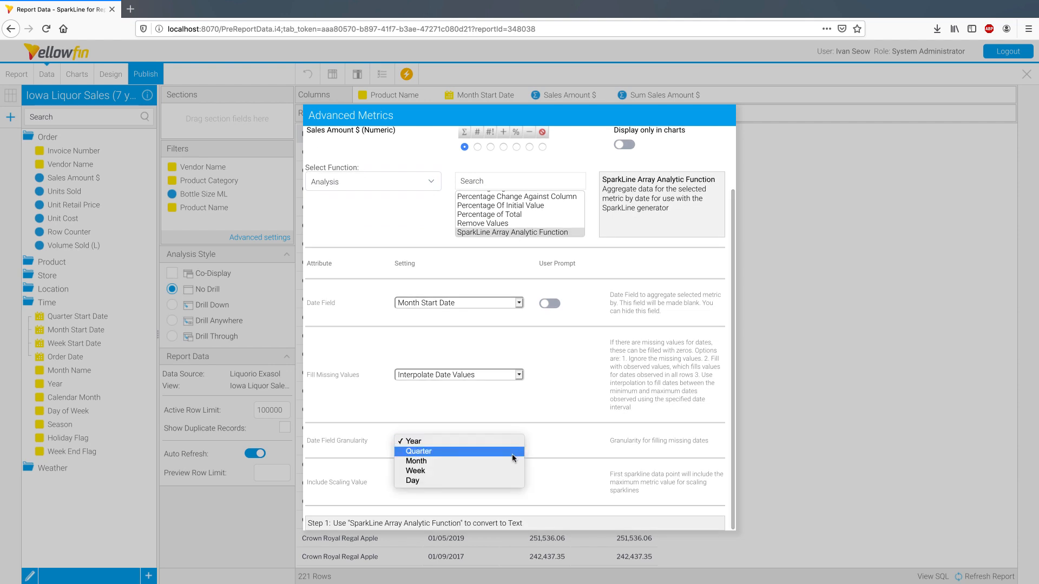
click(416, 460)
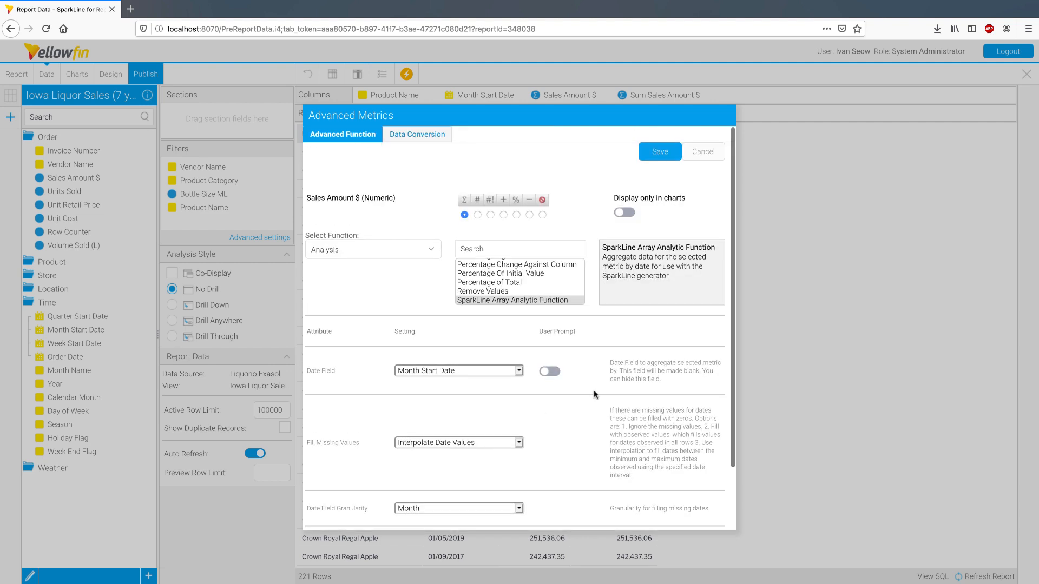
click(658, 151)
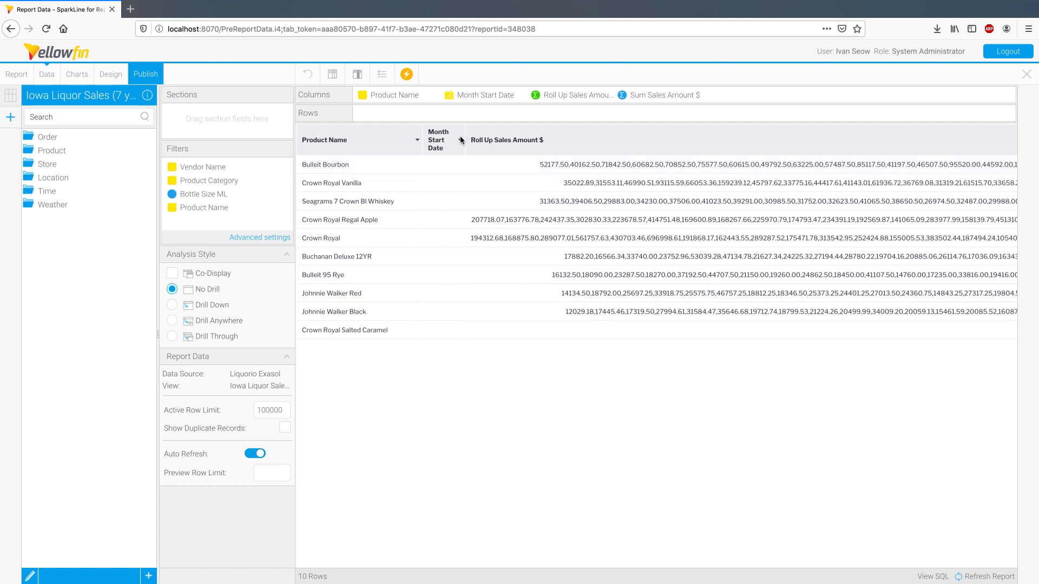
Step: Hide the Month Start Date column from the table
click(461, 140)
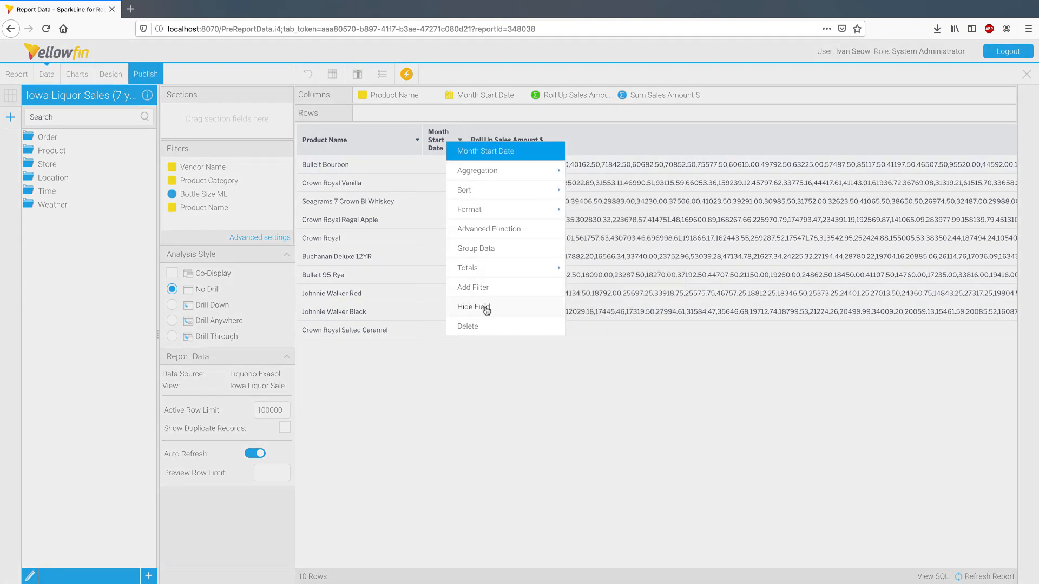
click(473, 306)
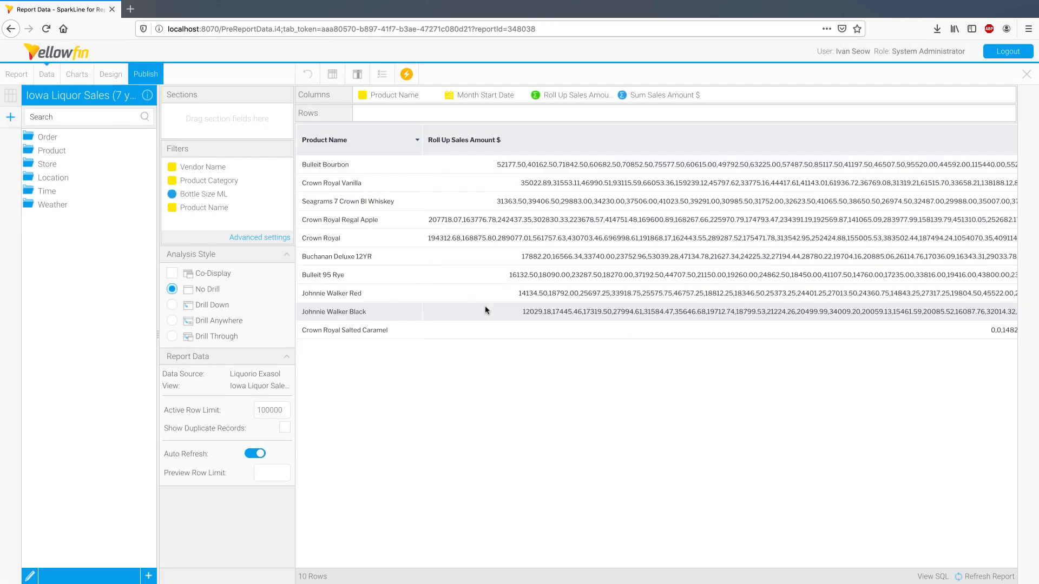
Step: Format Roll Up Sales Amount $ with the SparkLine Formatter as column charts
click(574, 94)
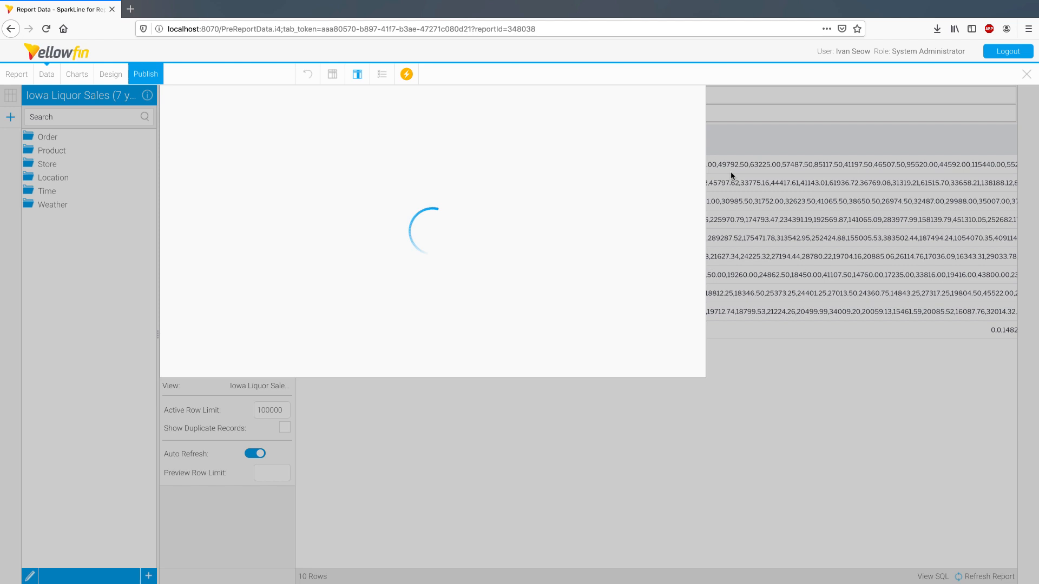
click(620, 194)
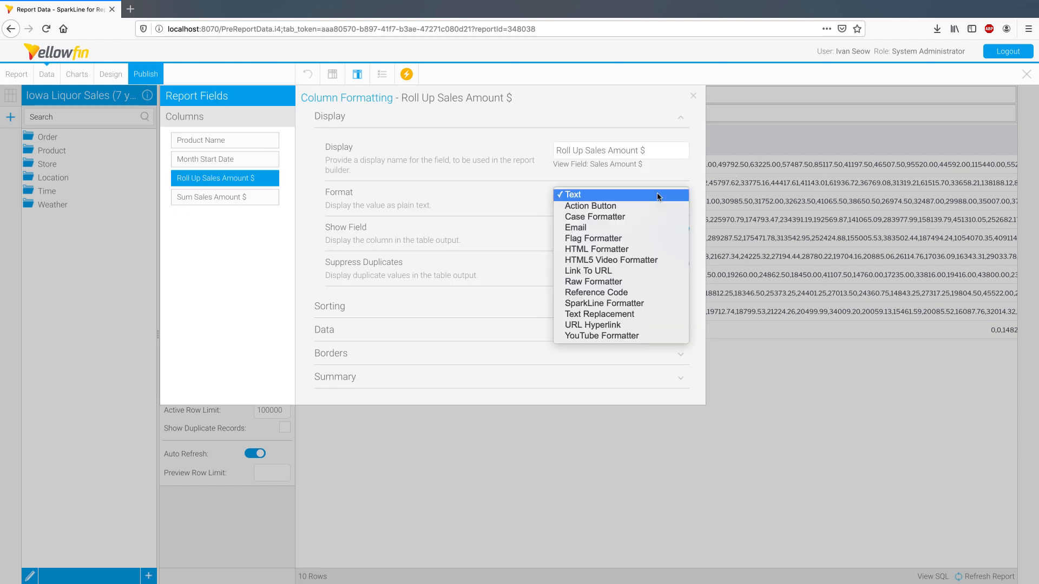
click(604, 303)
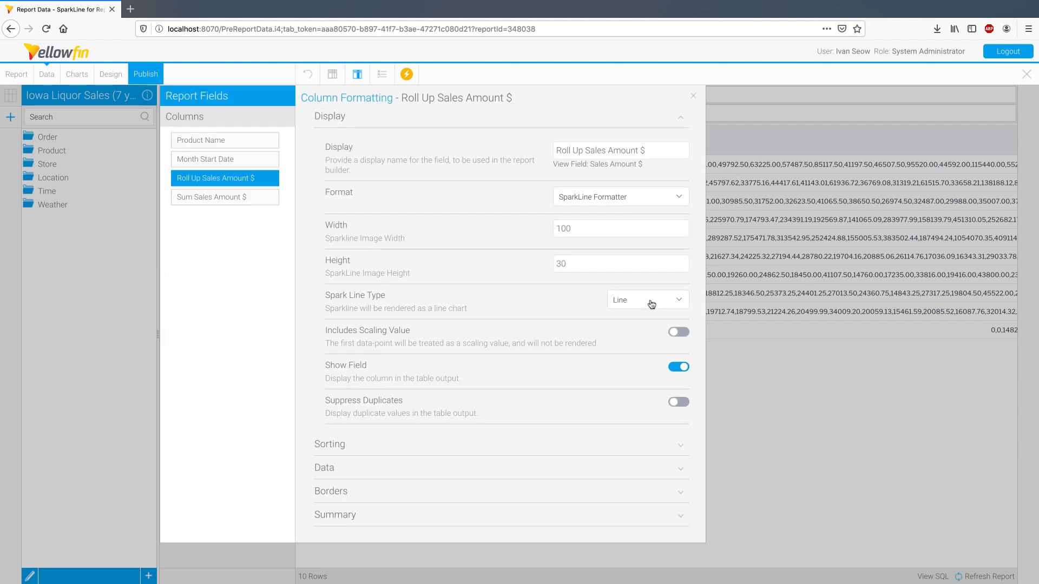
click(619, 263)
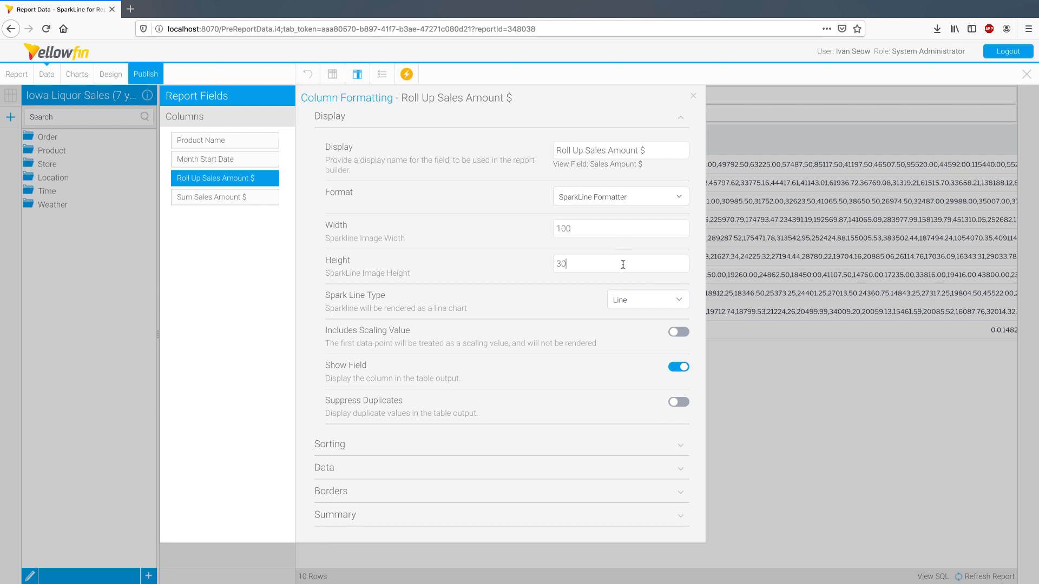
click(646, 299)
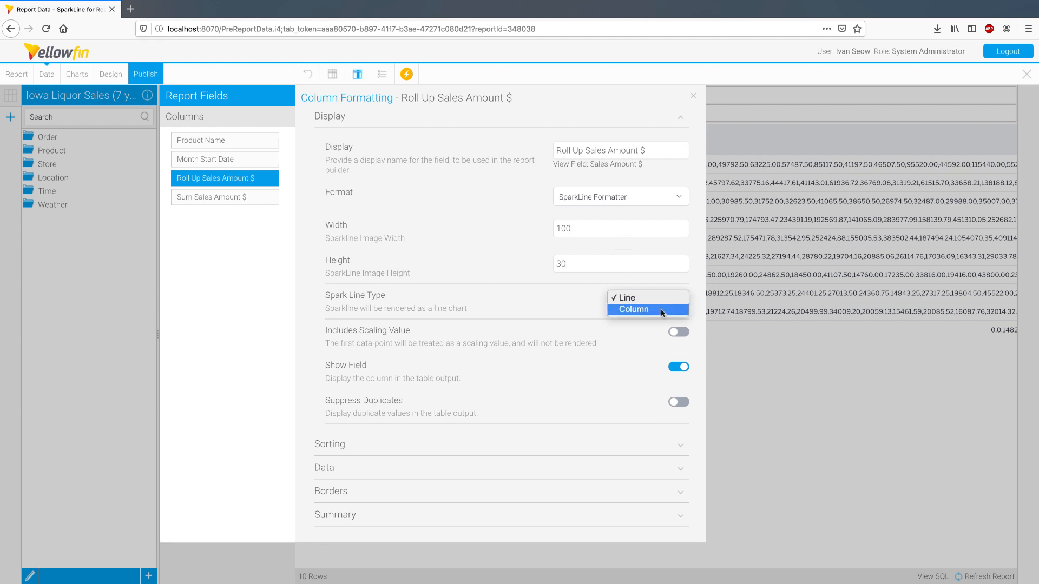
click(632, 310)
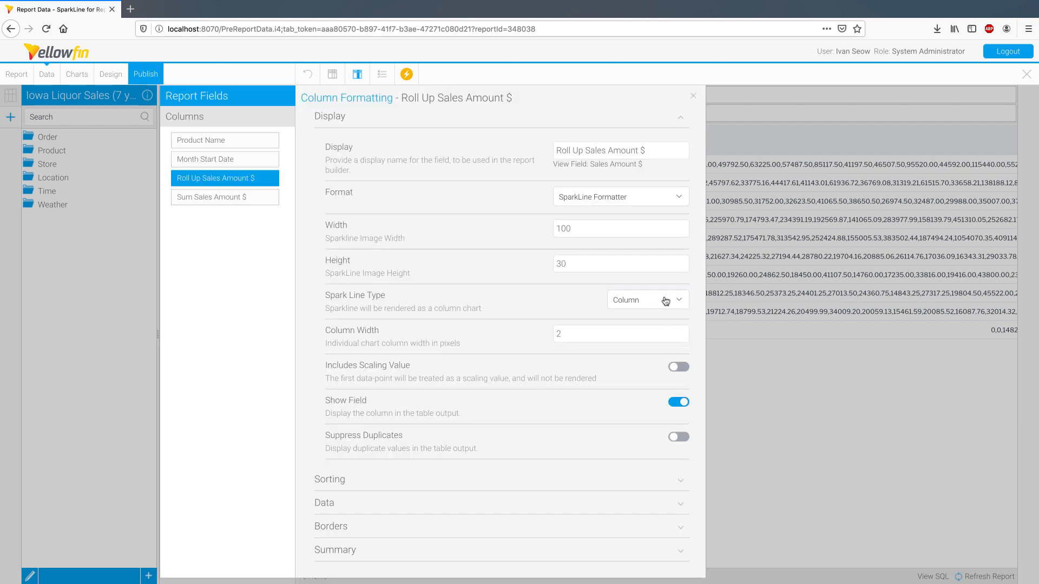
click(692, 97)
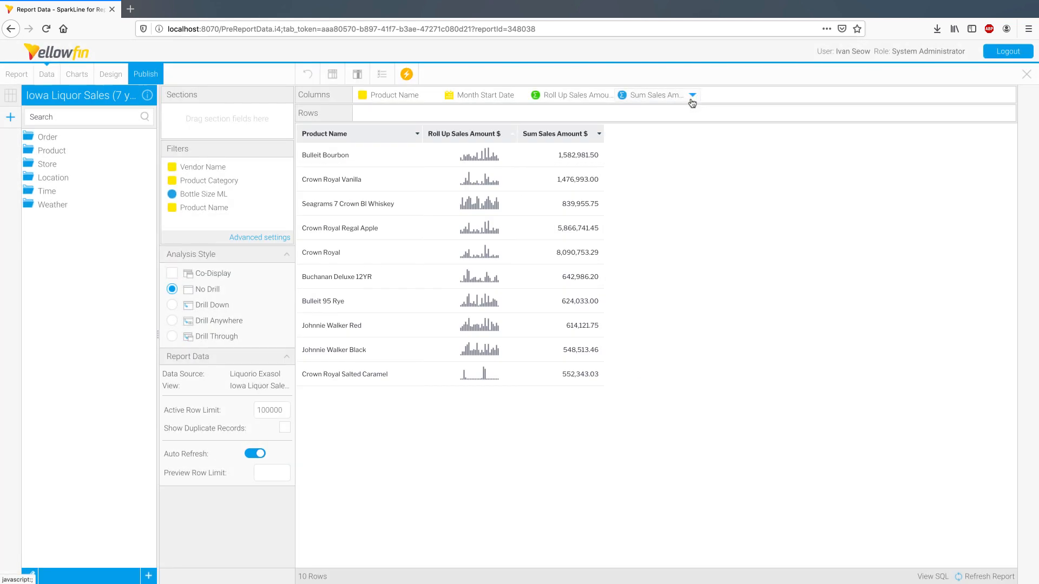